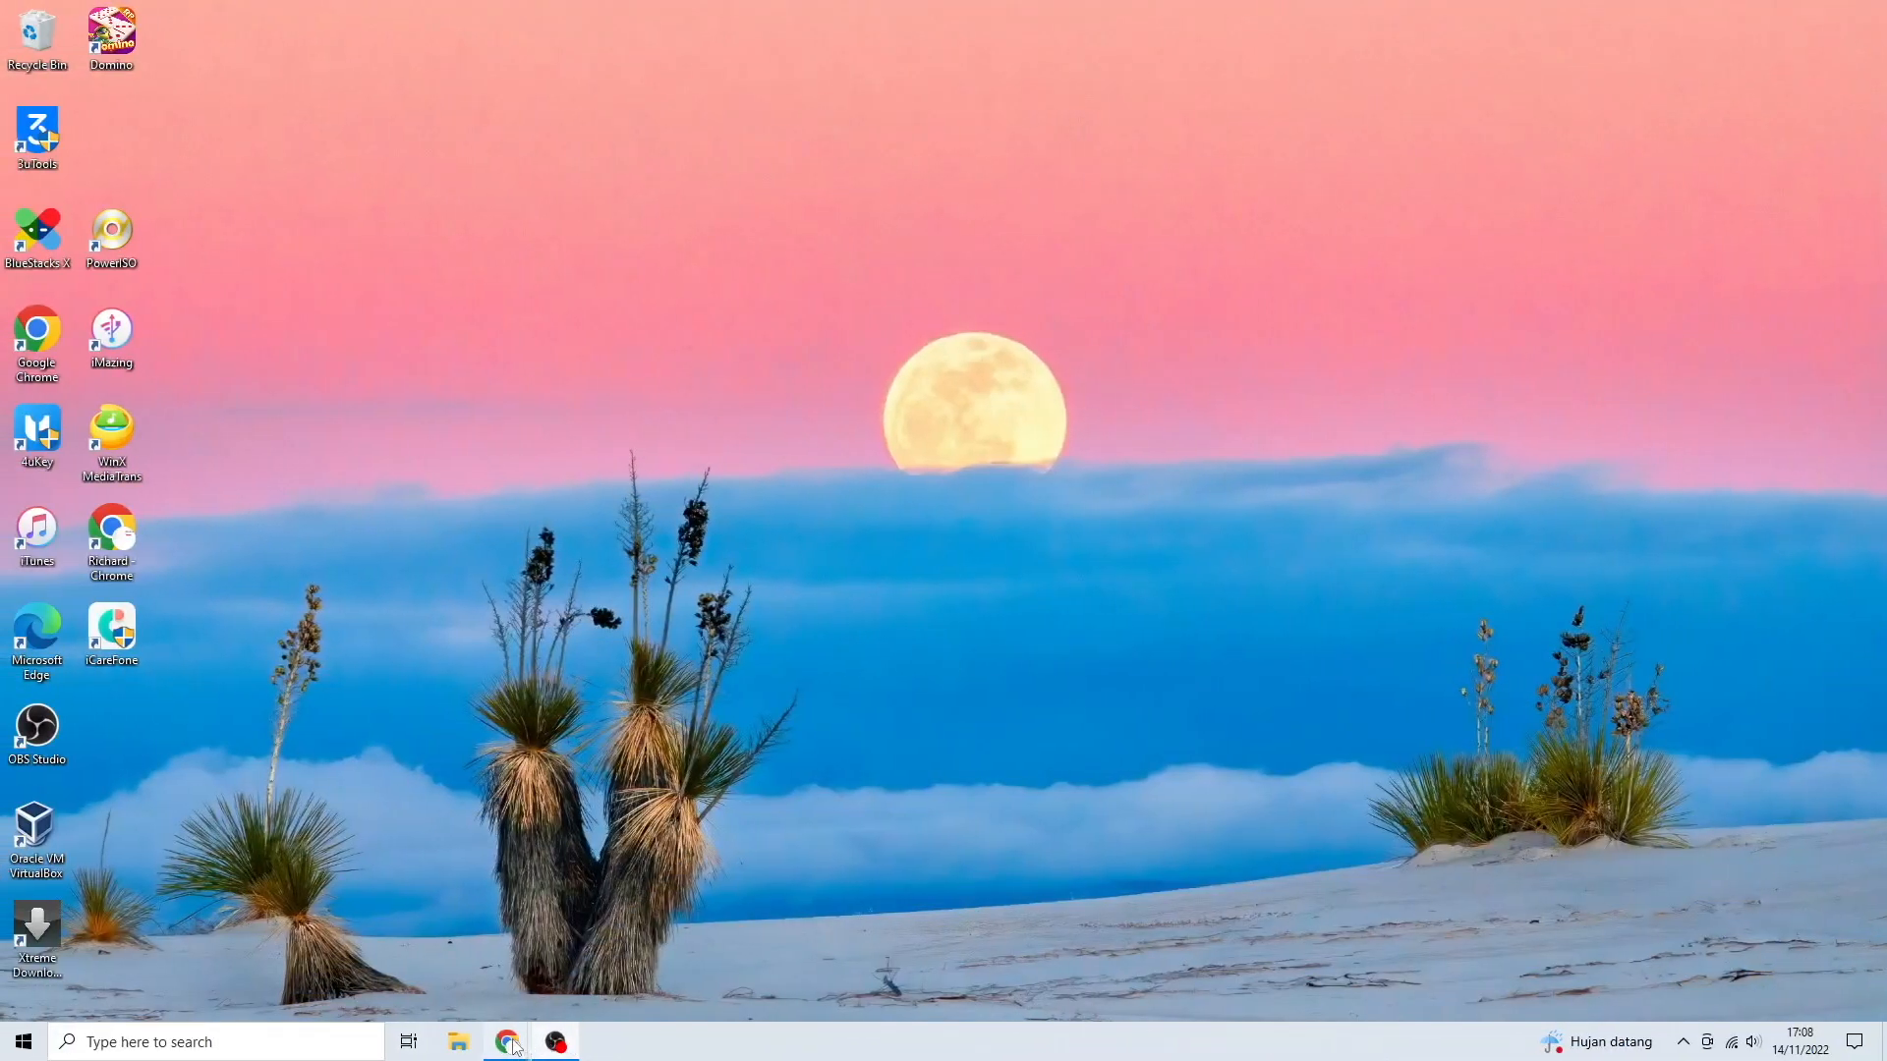
- Navigate to 4ukey.com/products/4ukey-iphone-unlocker.html in the Chrome incognito window
click(507, 1042)
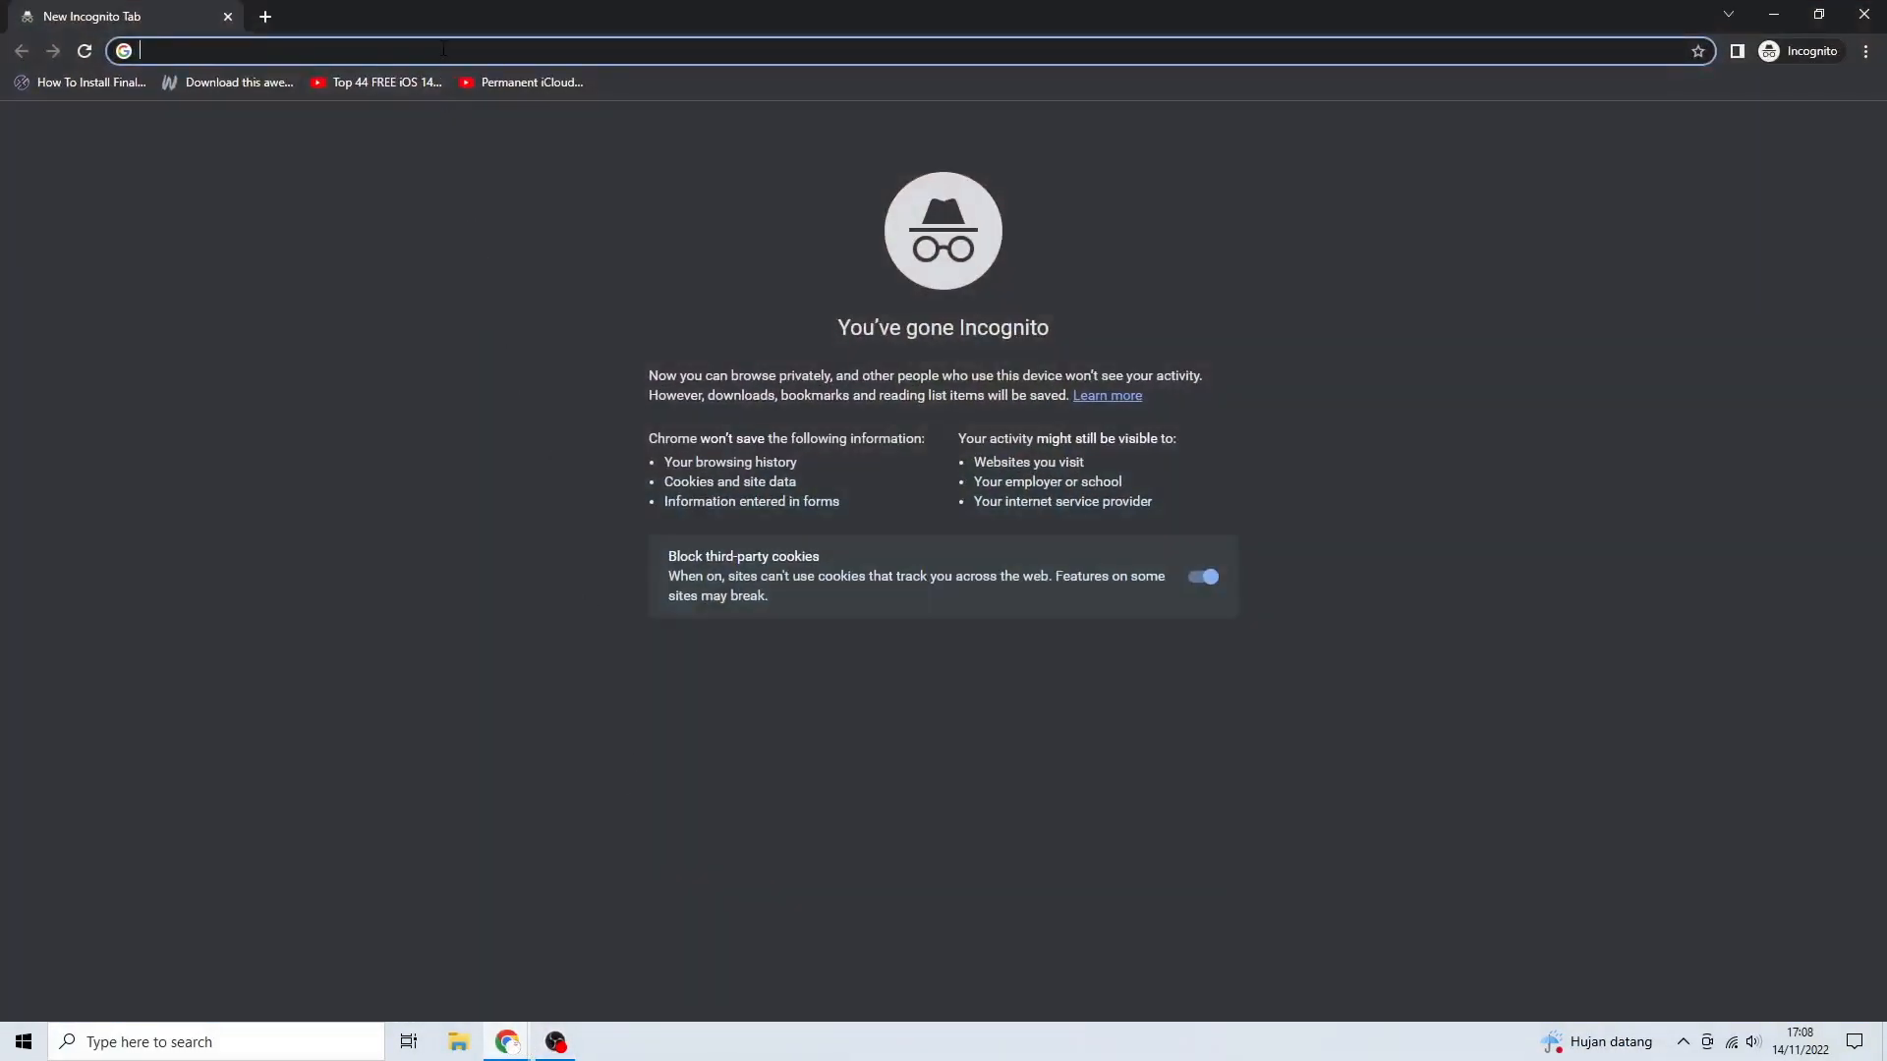
text(4ukey.com/products/4ukey-iphone-unlocker.html)
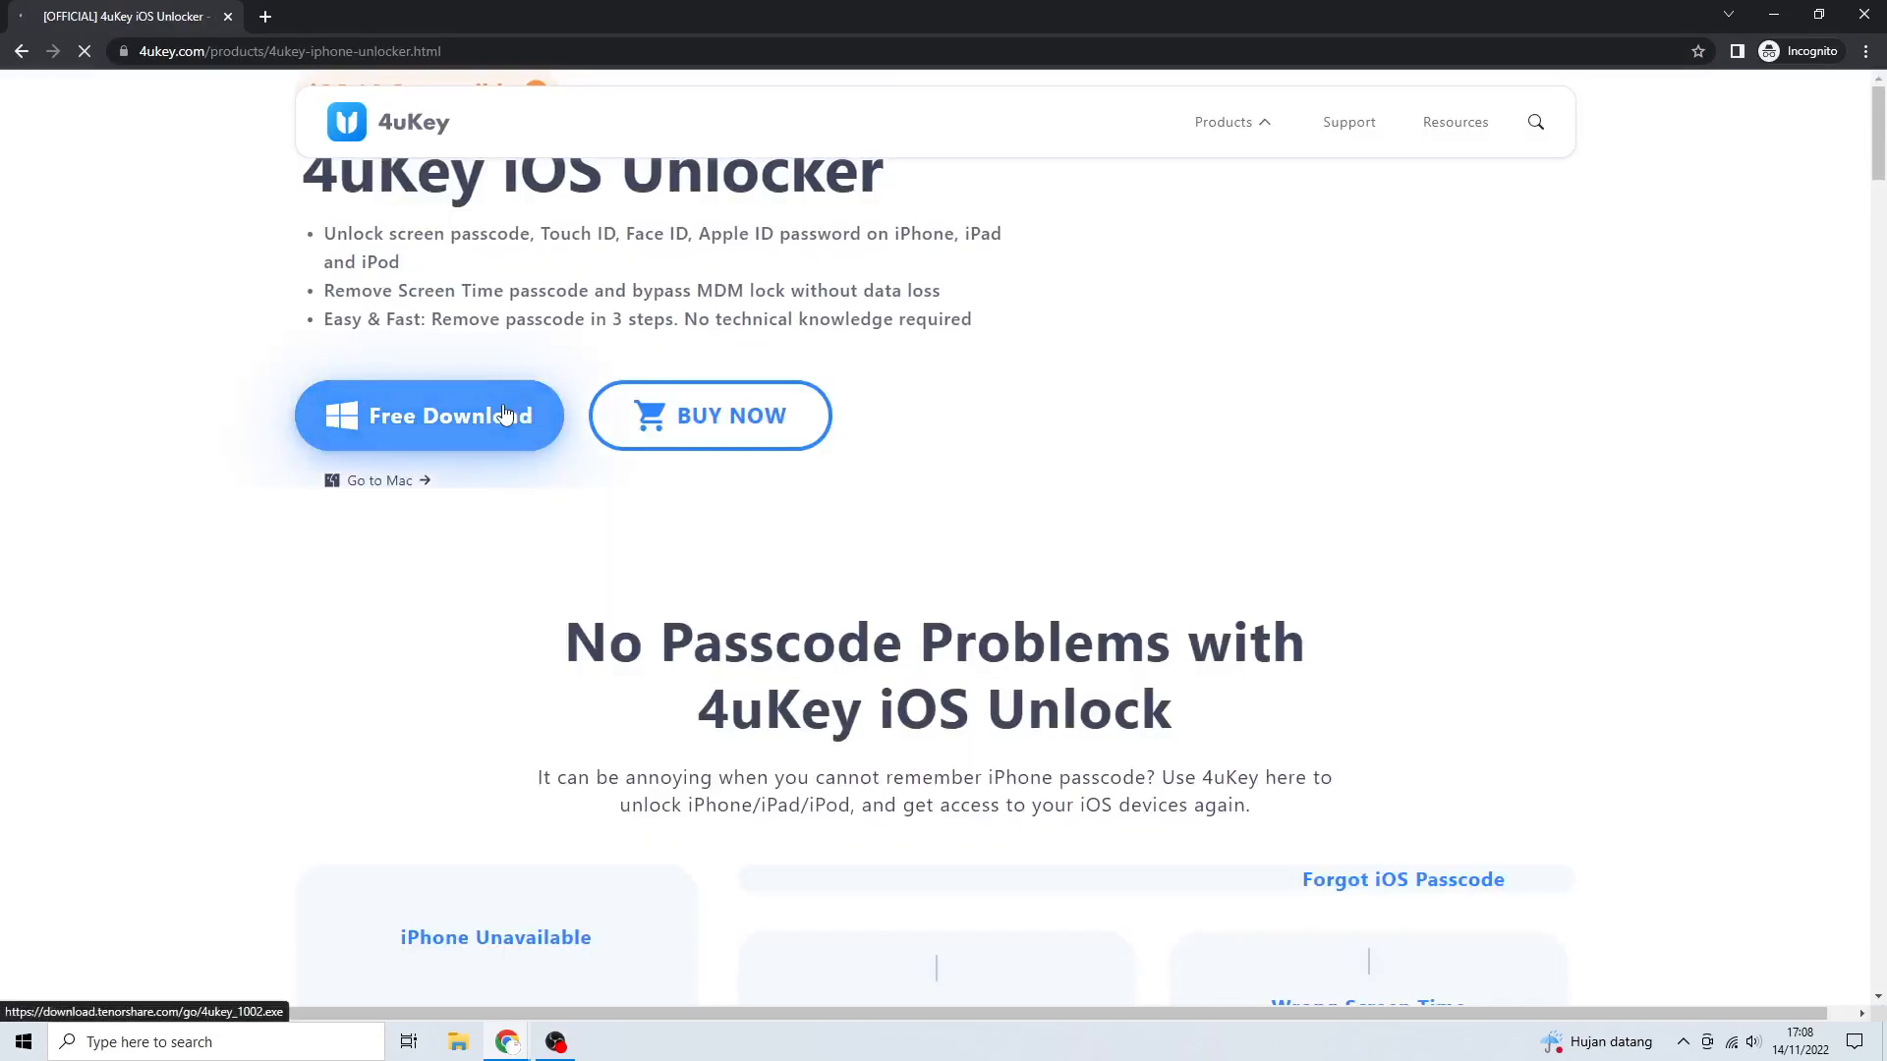
scroll(up, 3)
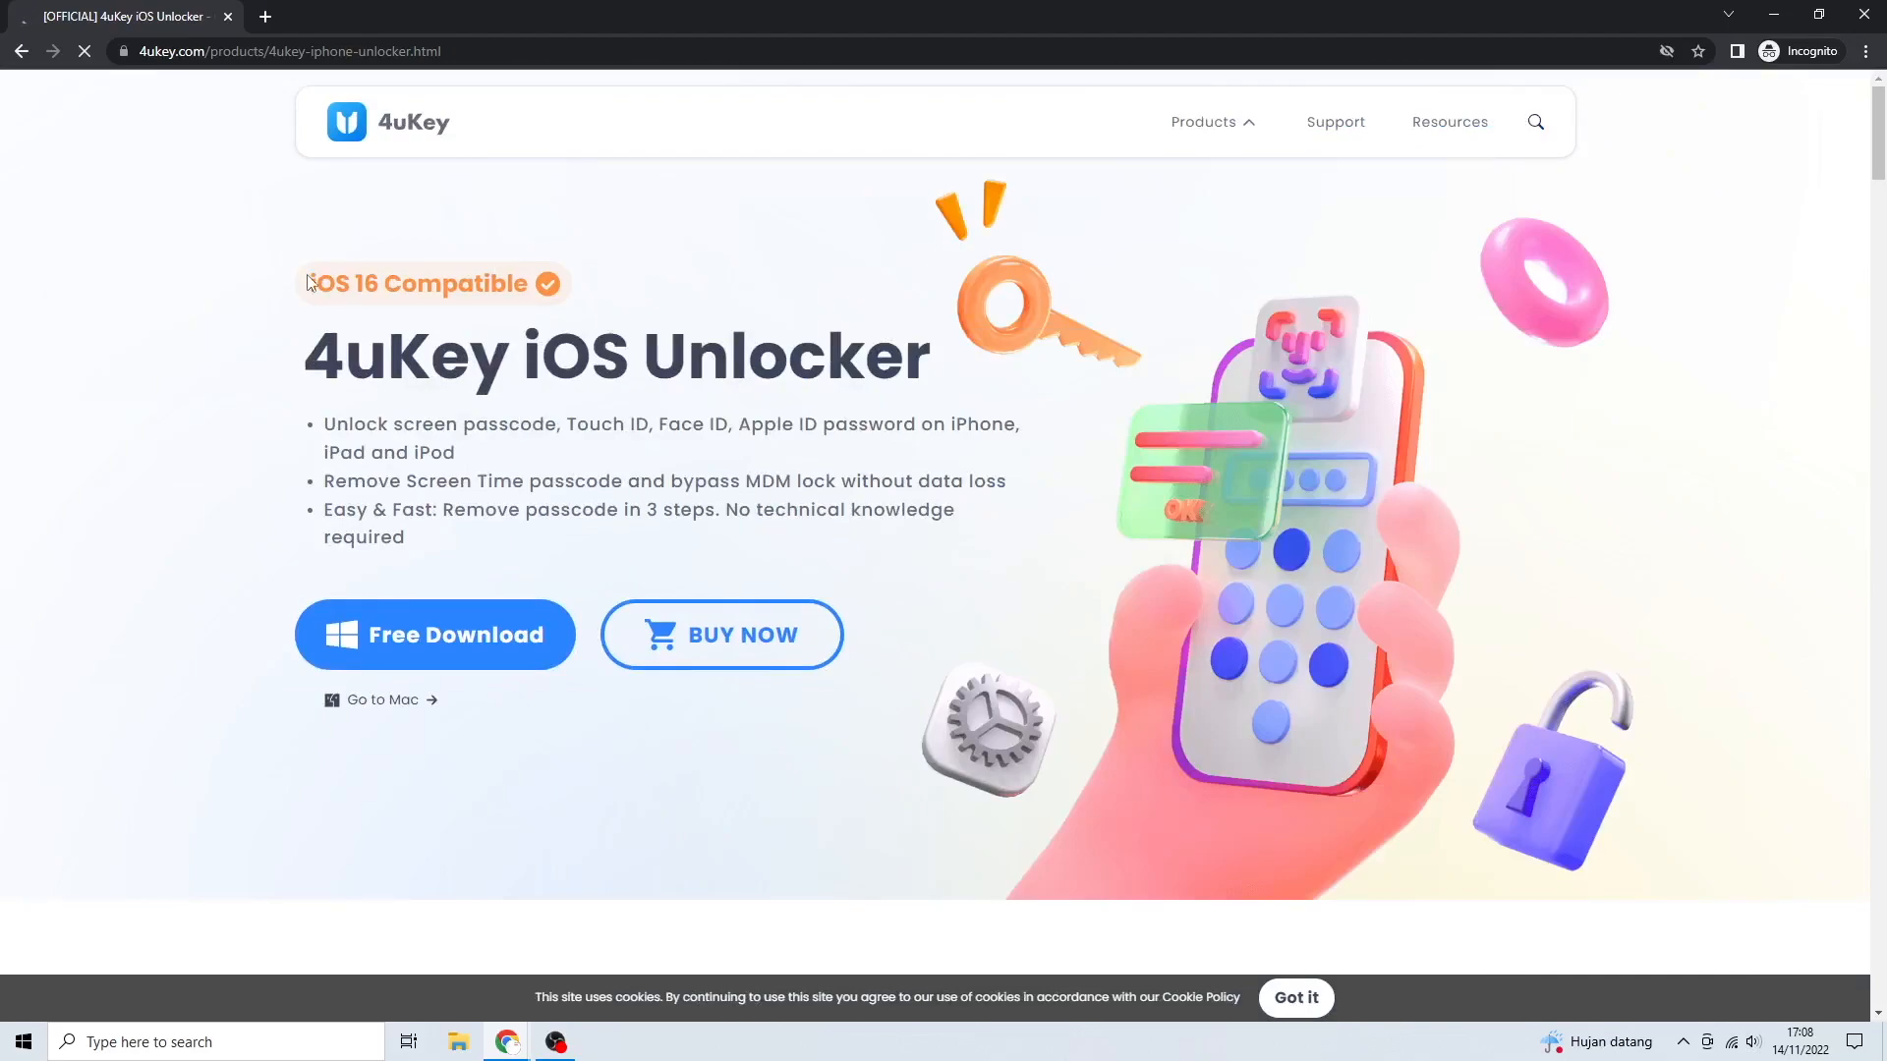
- Highlight the 4uKey iOS Unlocker heading and the 3-step passcode removal bullet, then deselect
double_click(419, 283)
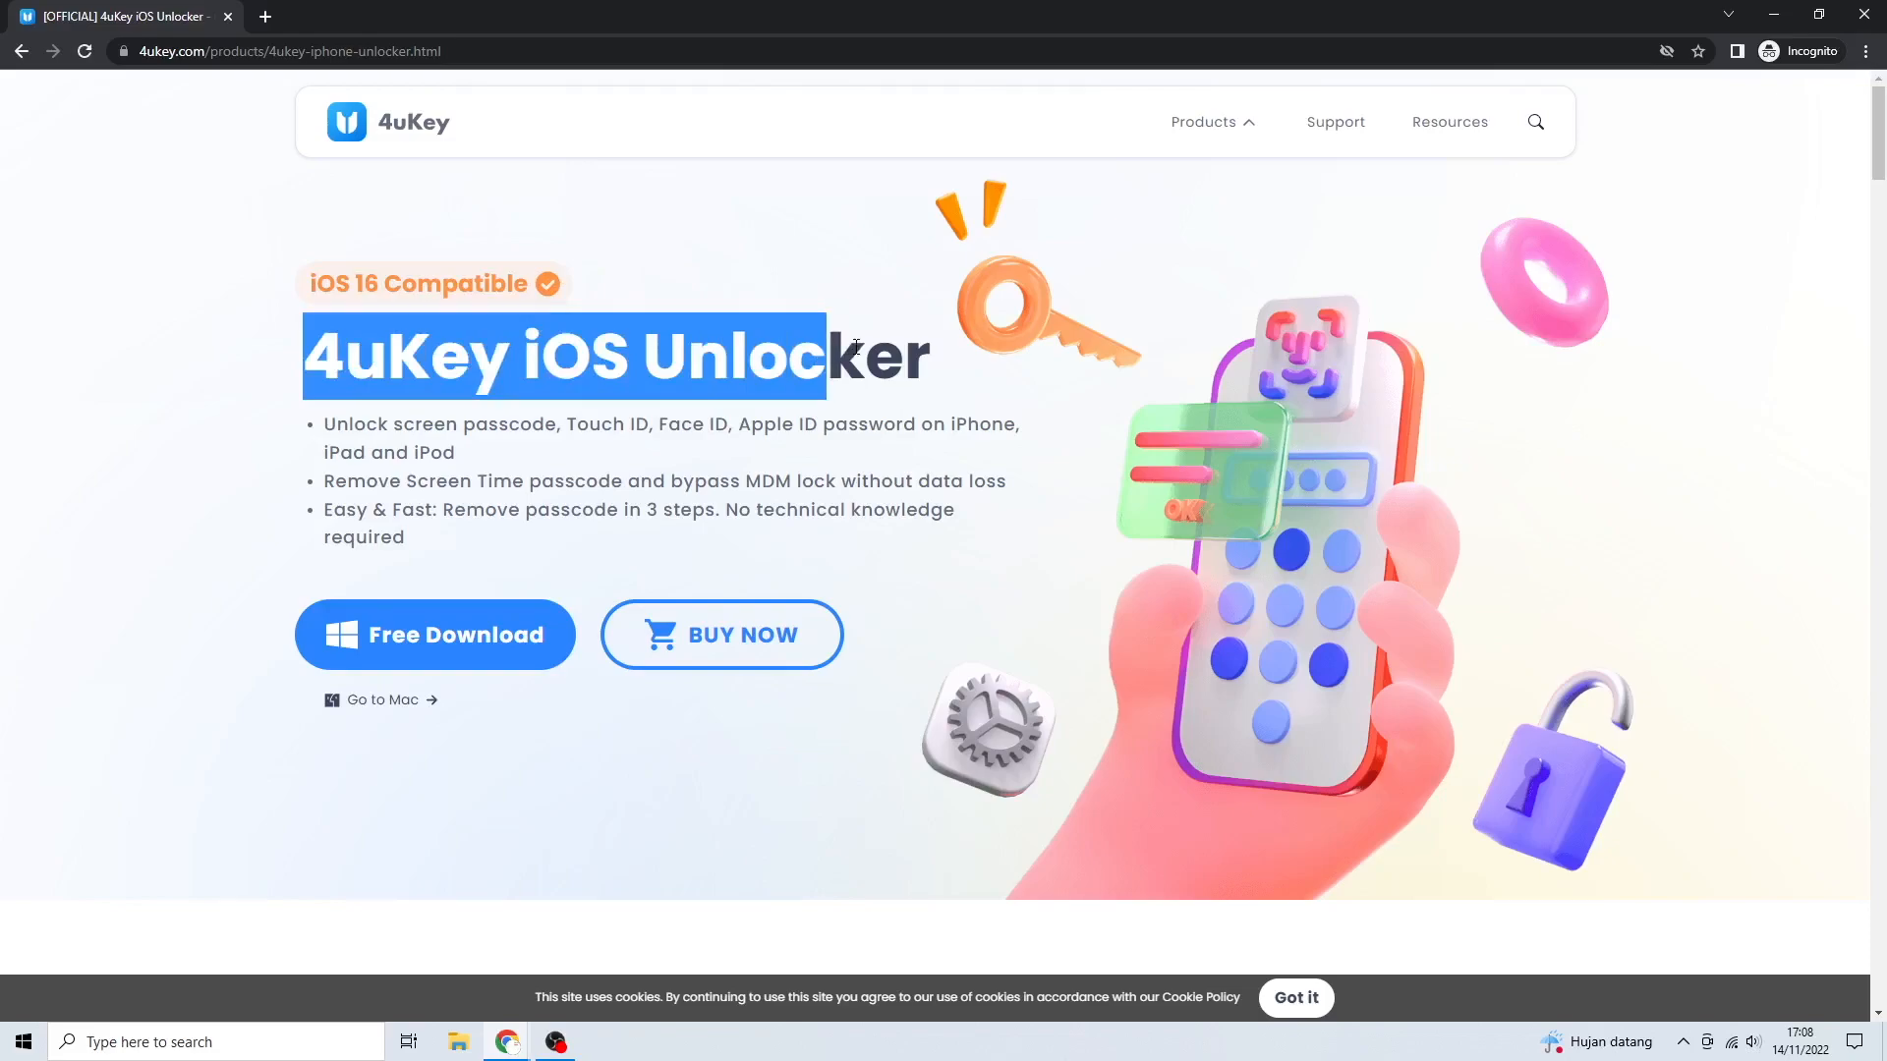
double_click(350, 424)
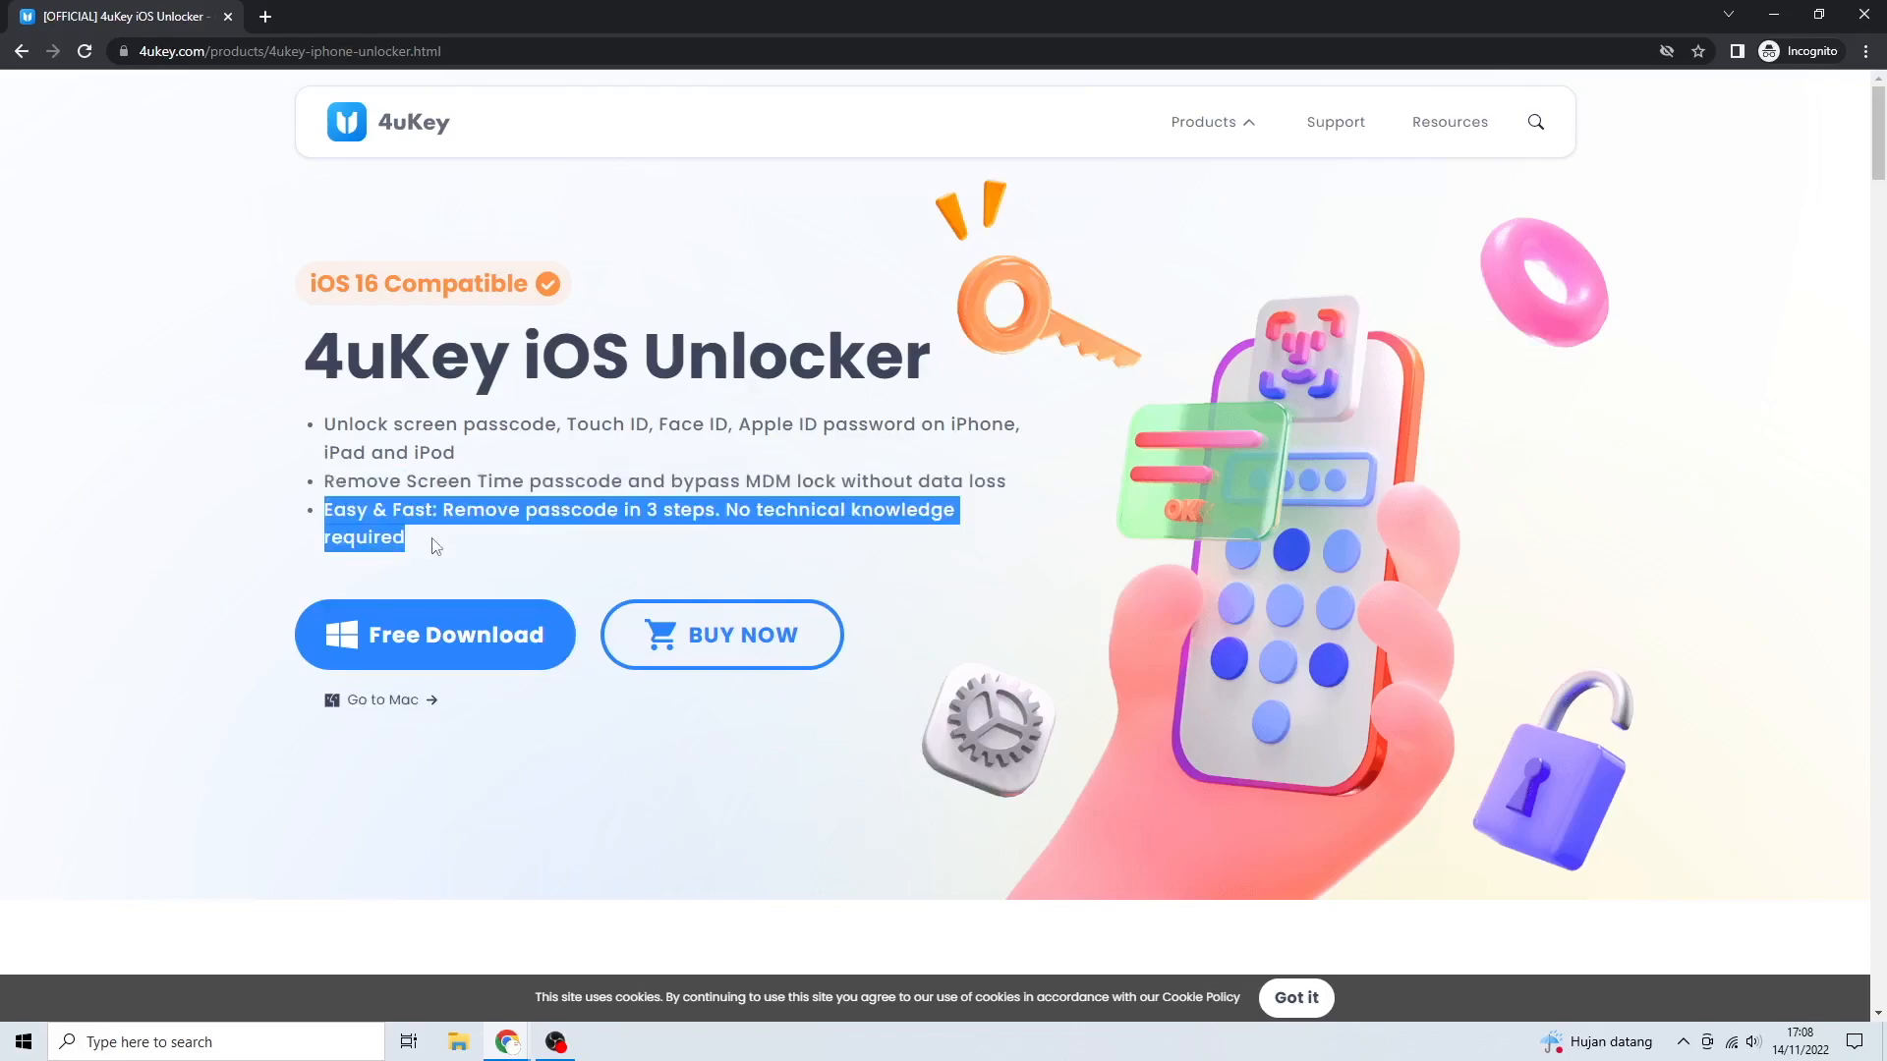
click(477, 535)
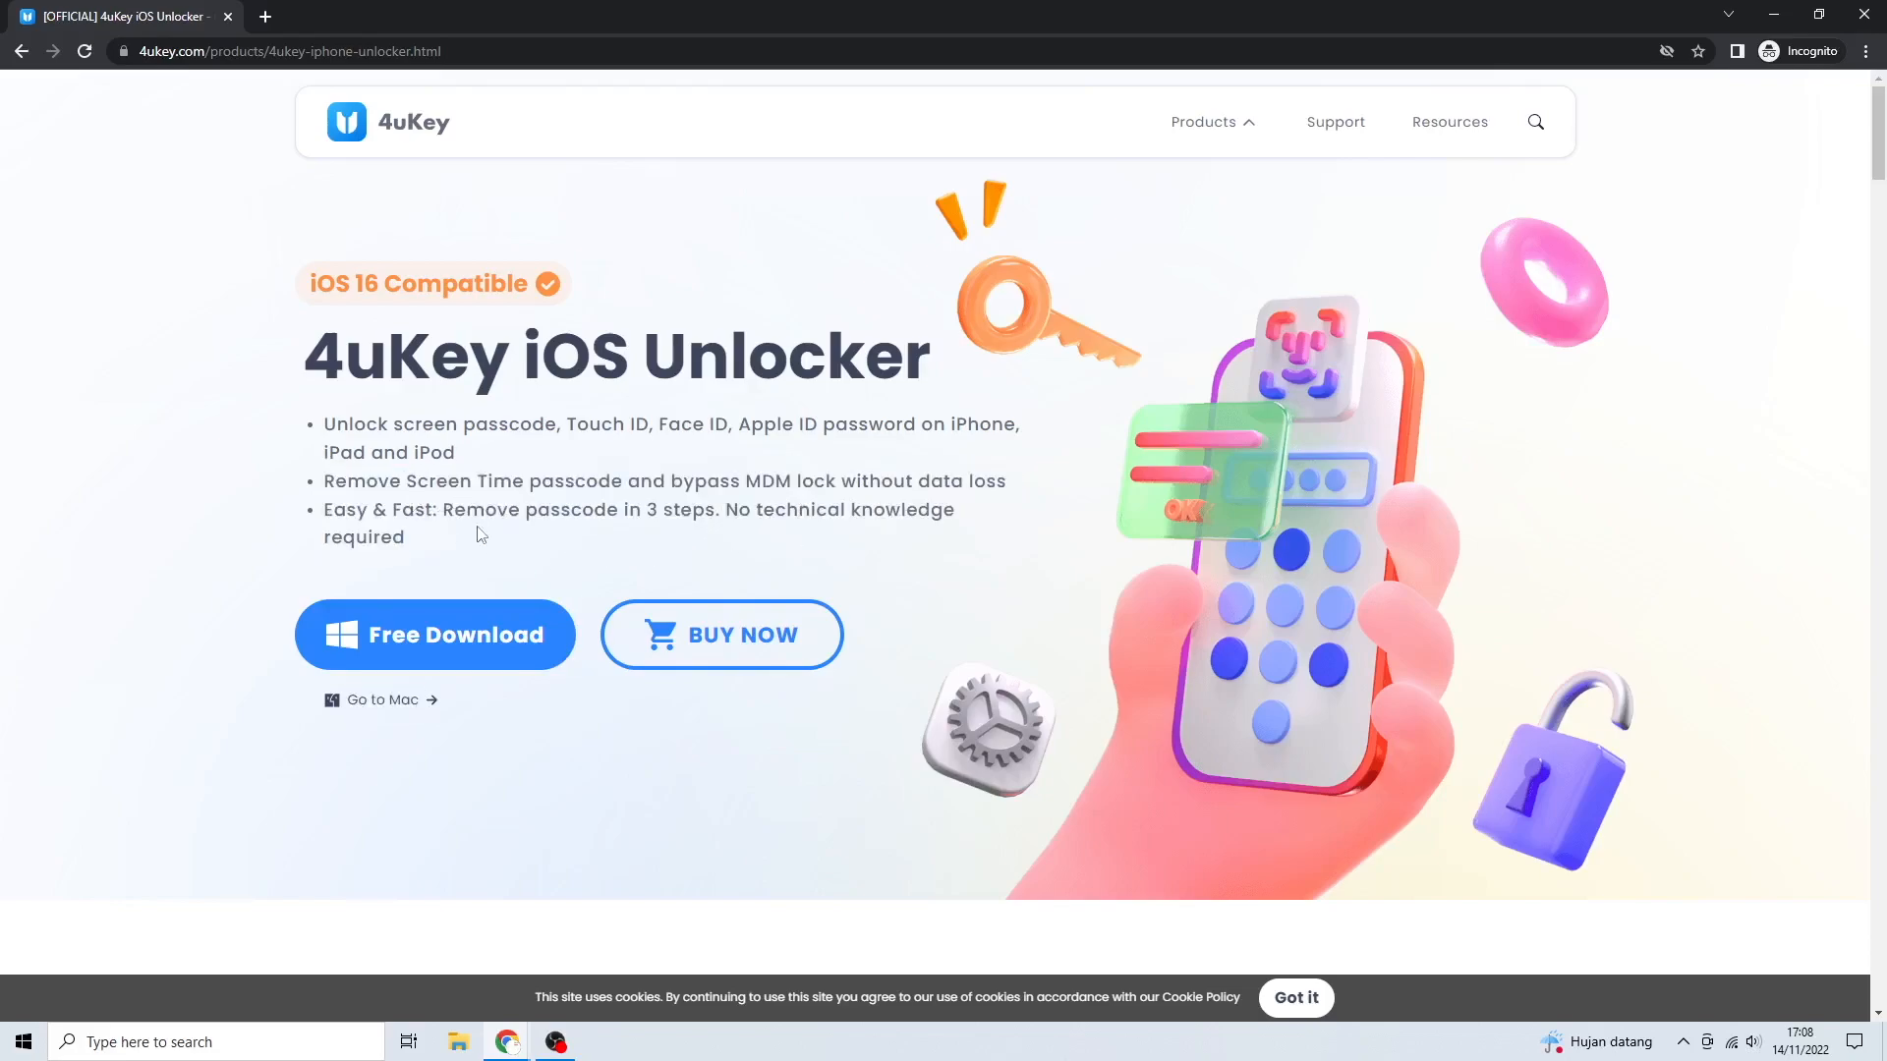
- Skim the product page features, briefly selecting a passage and clearing the selection
scroll(down, 3)
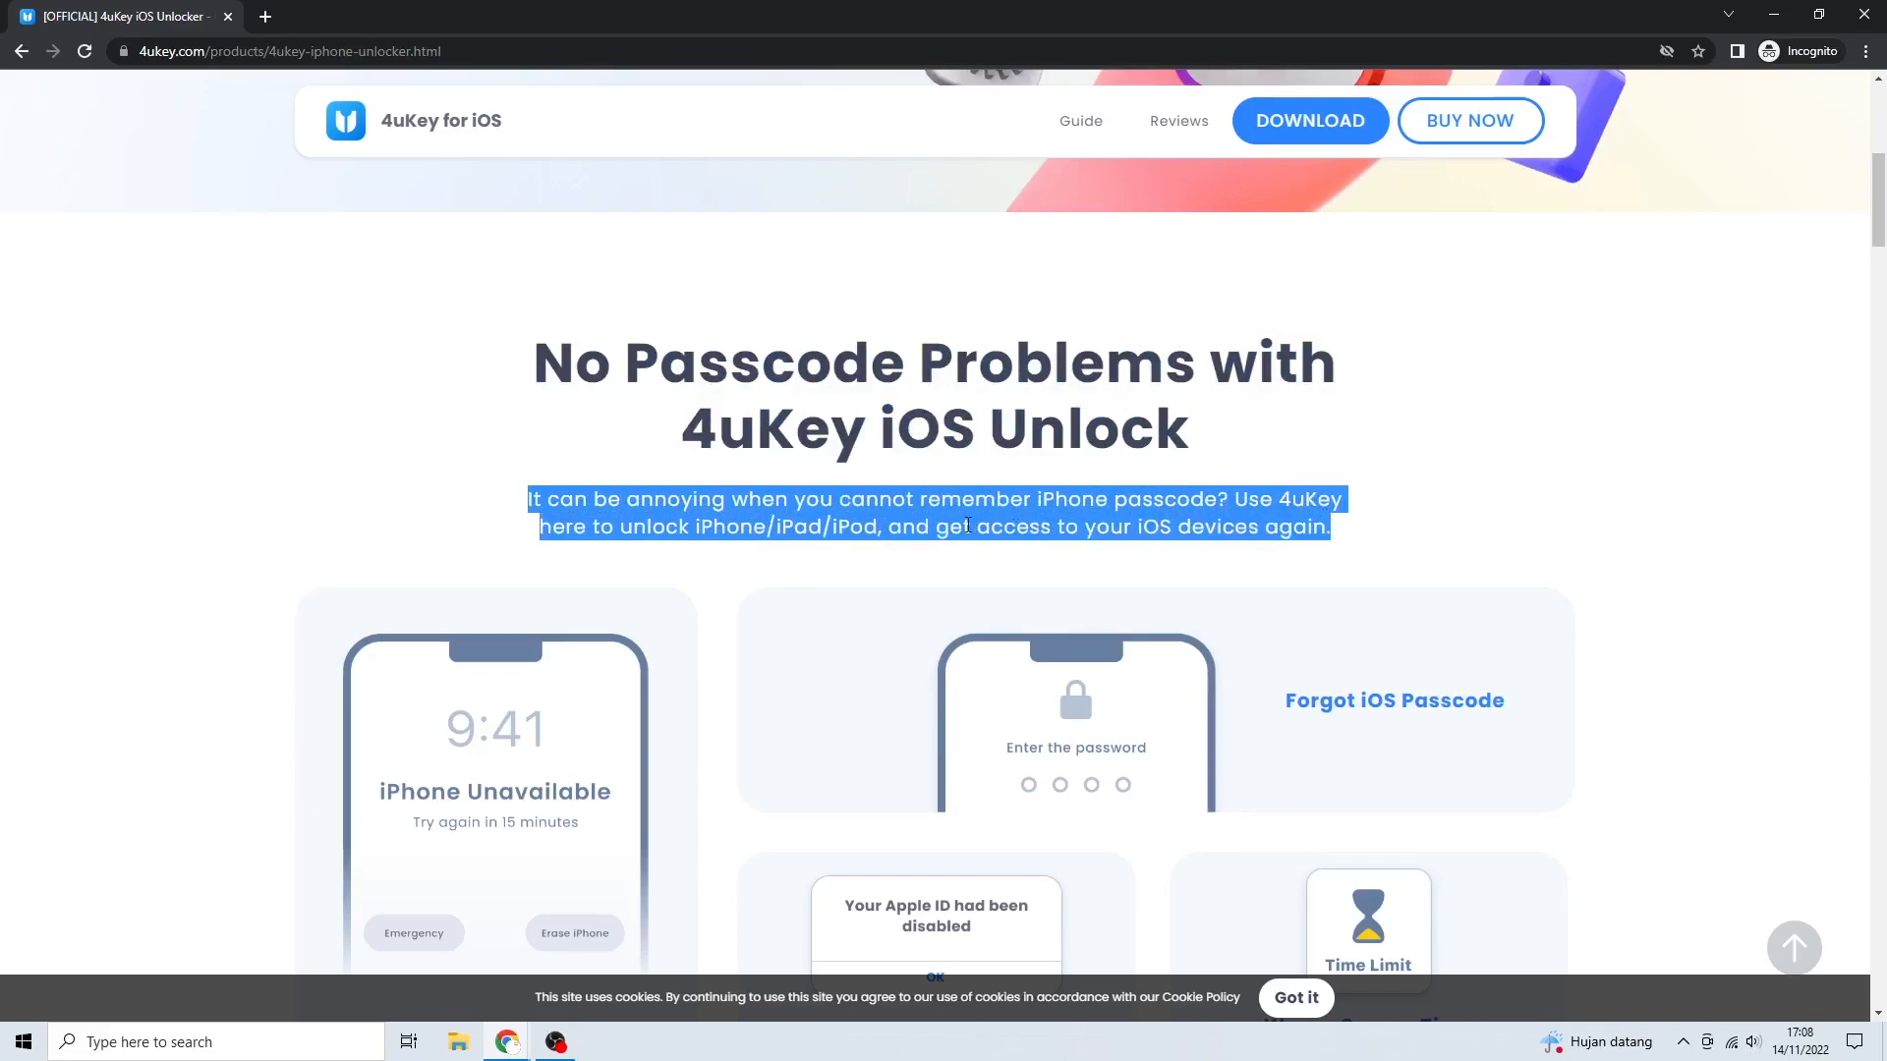
scroll(down, 3)
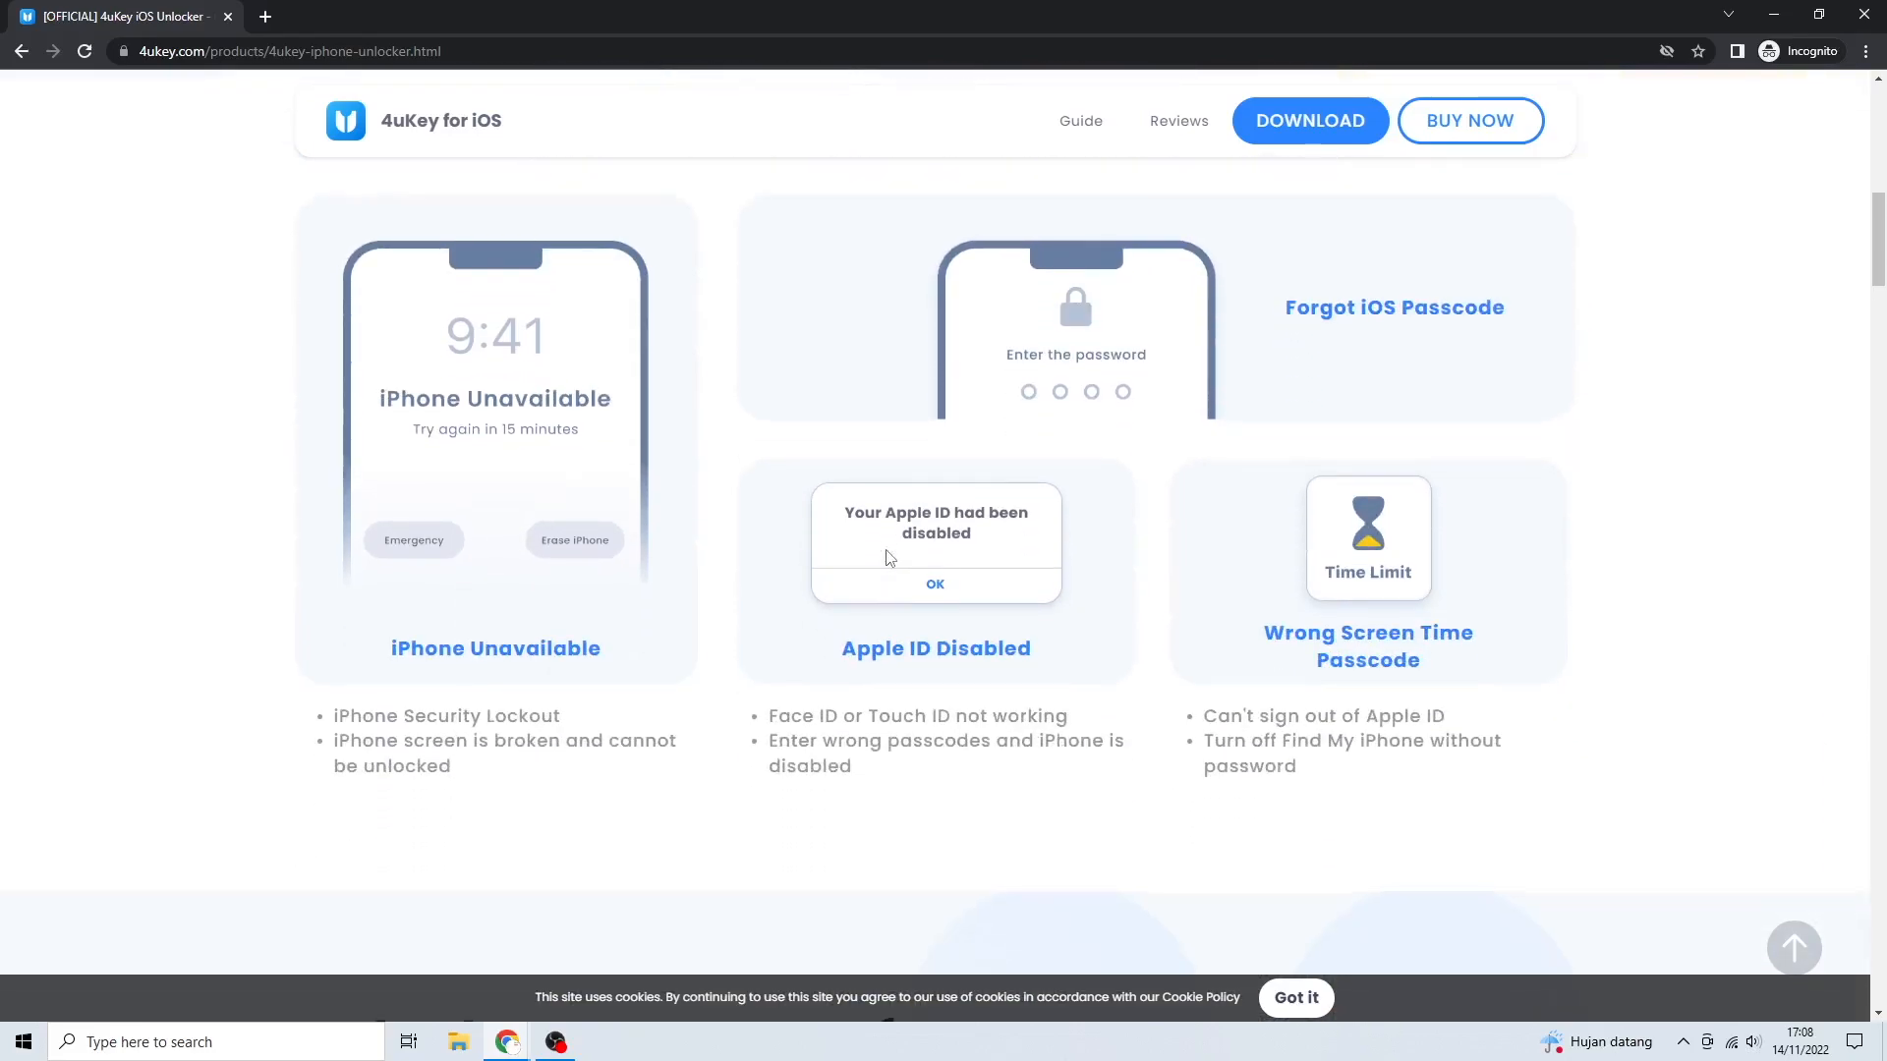
scroll(up, 3)
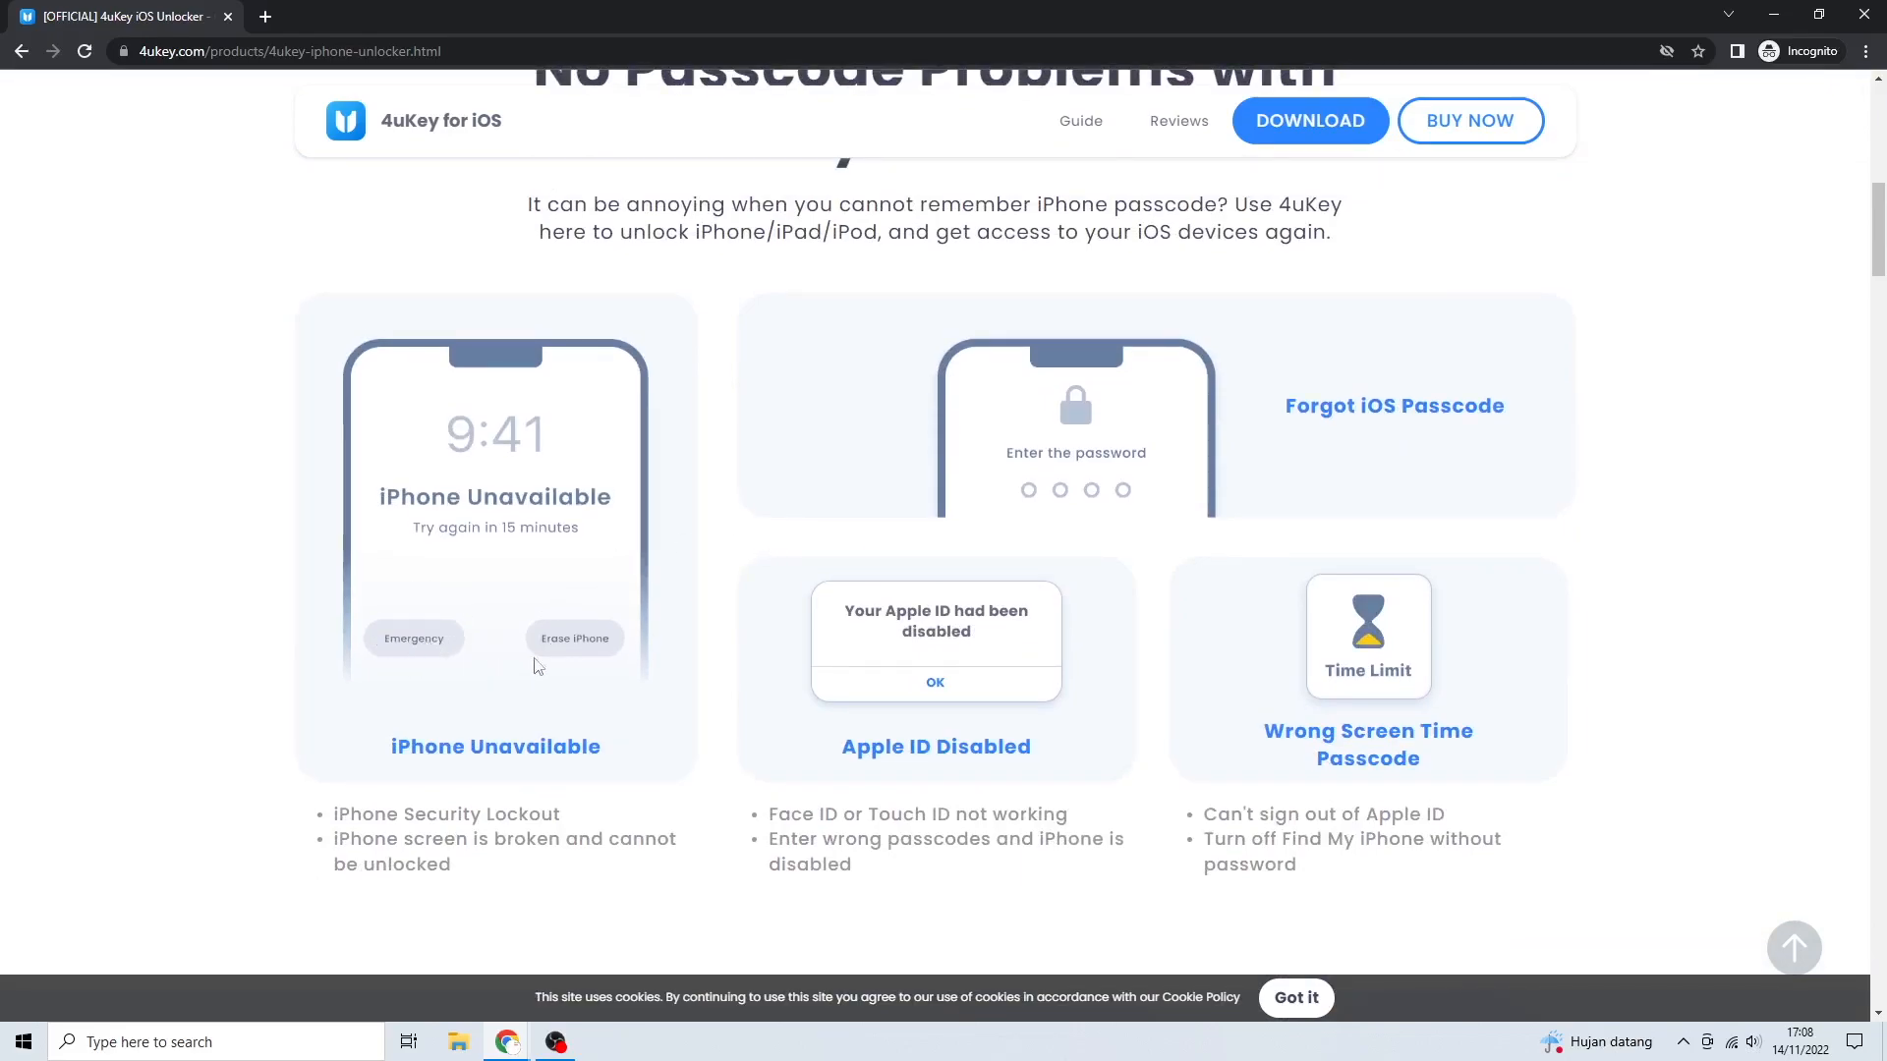
double_click(496, 747)
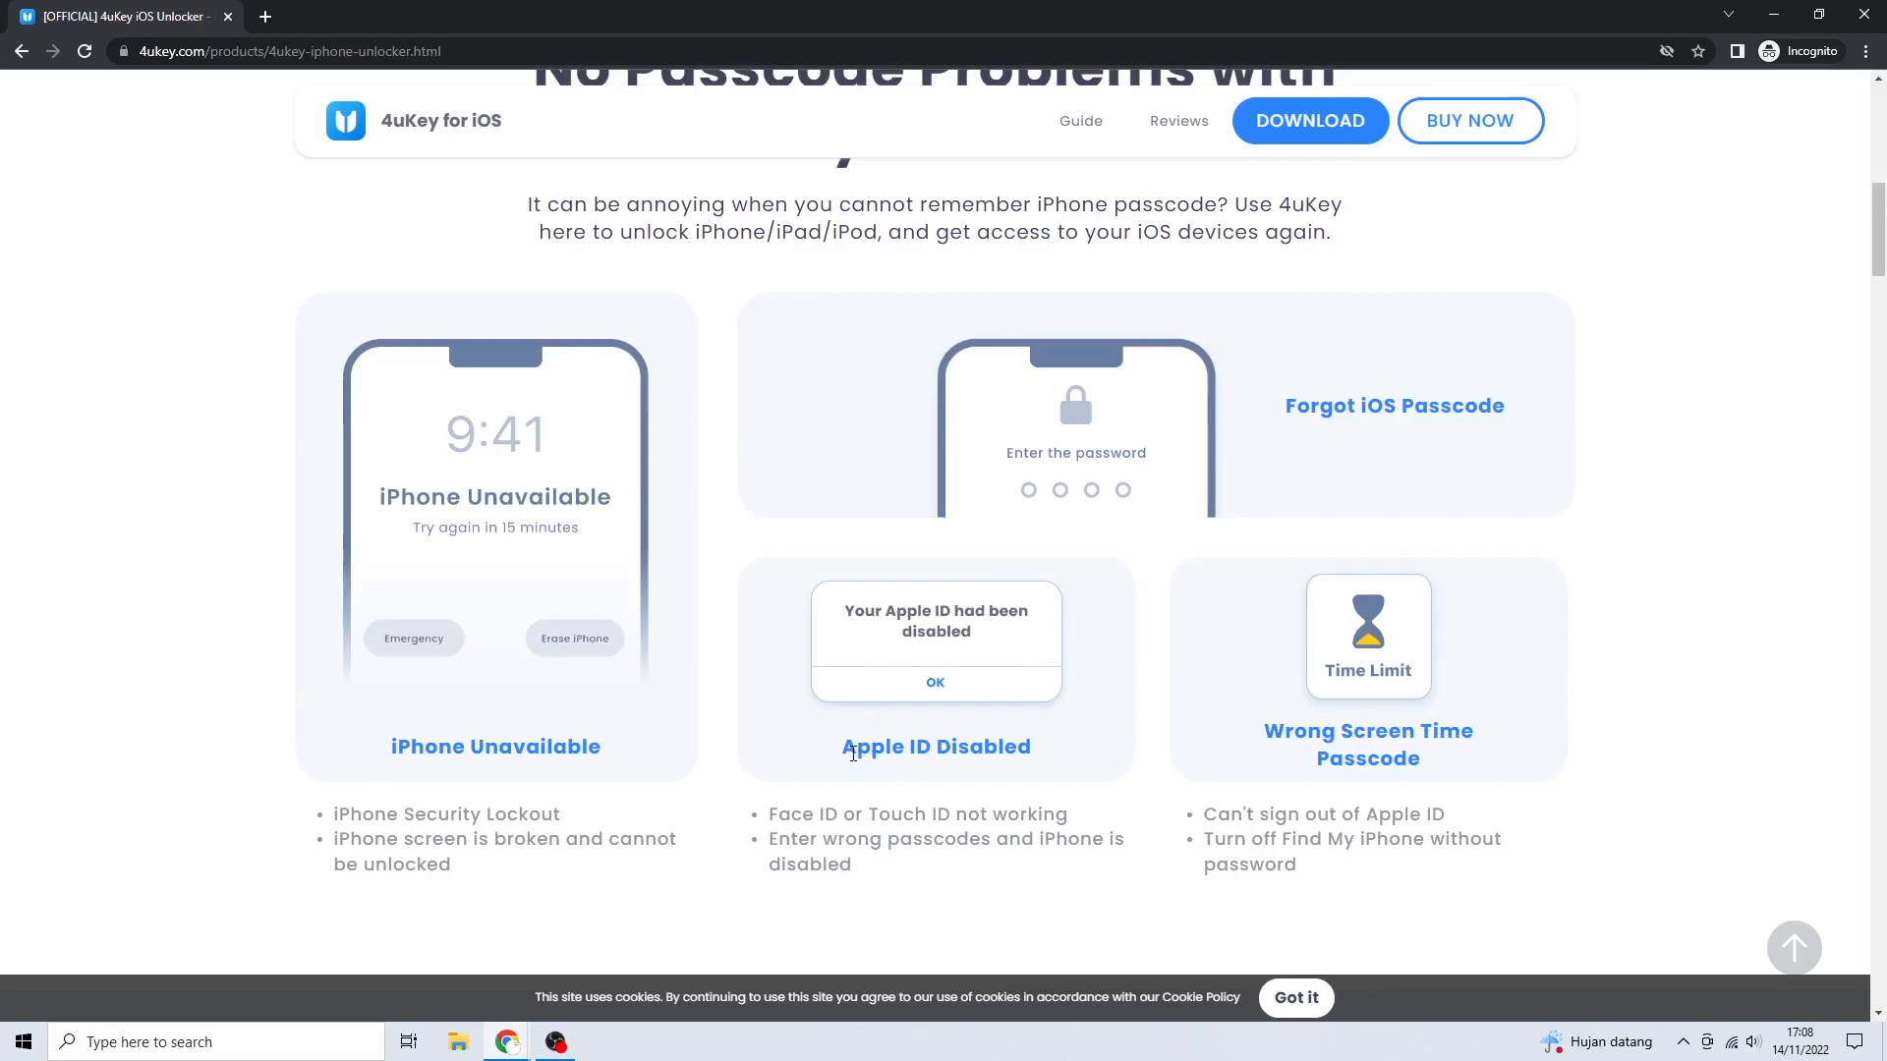
mouse_move(574, 886)
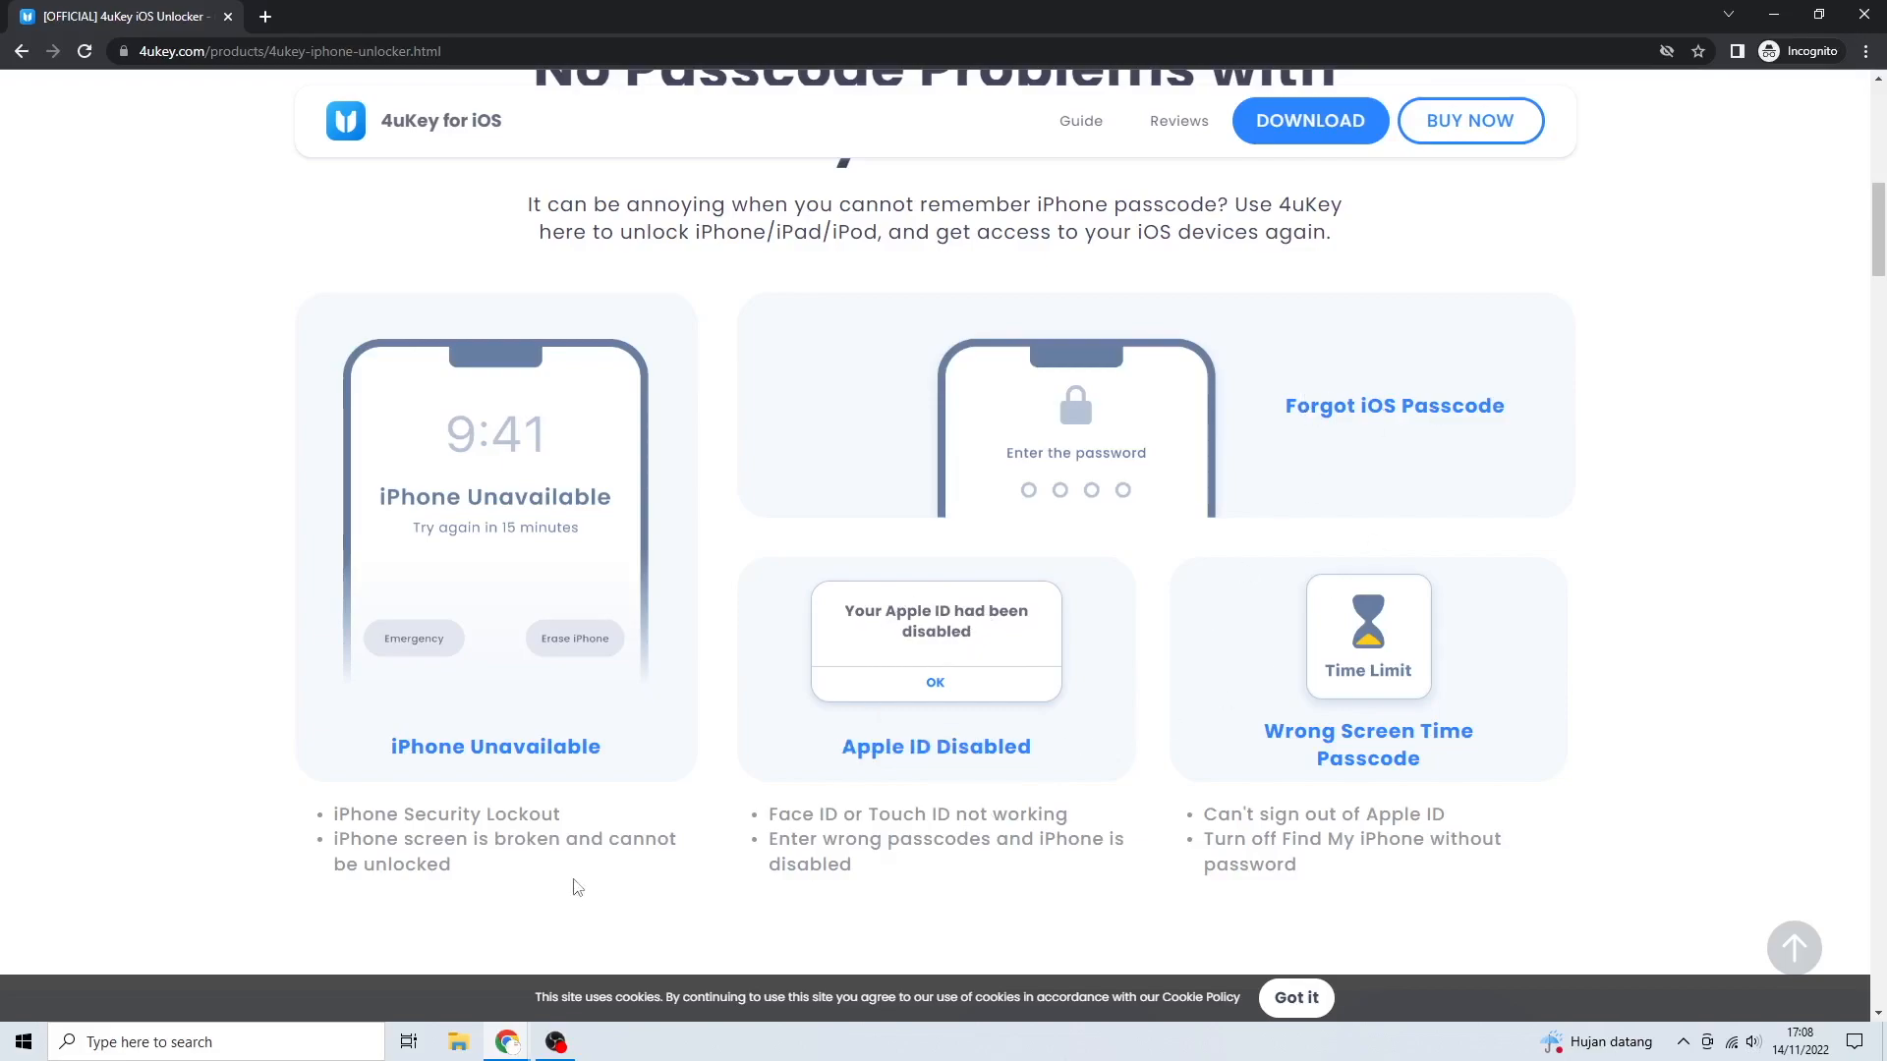
mouse_move(776, 806)
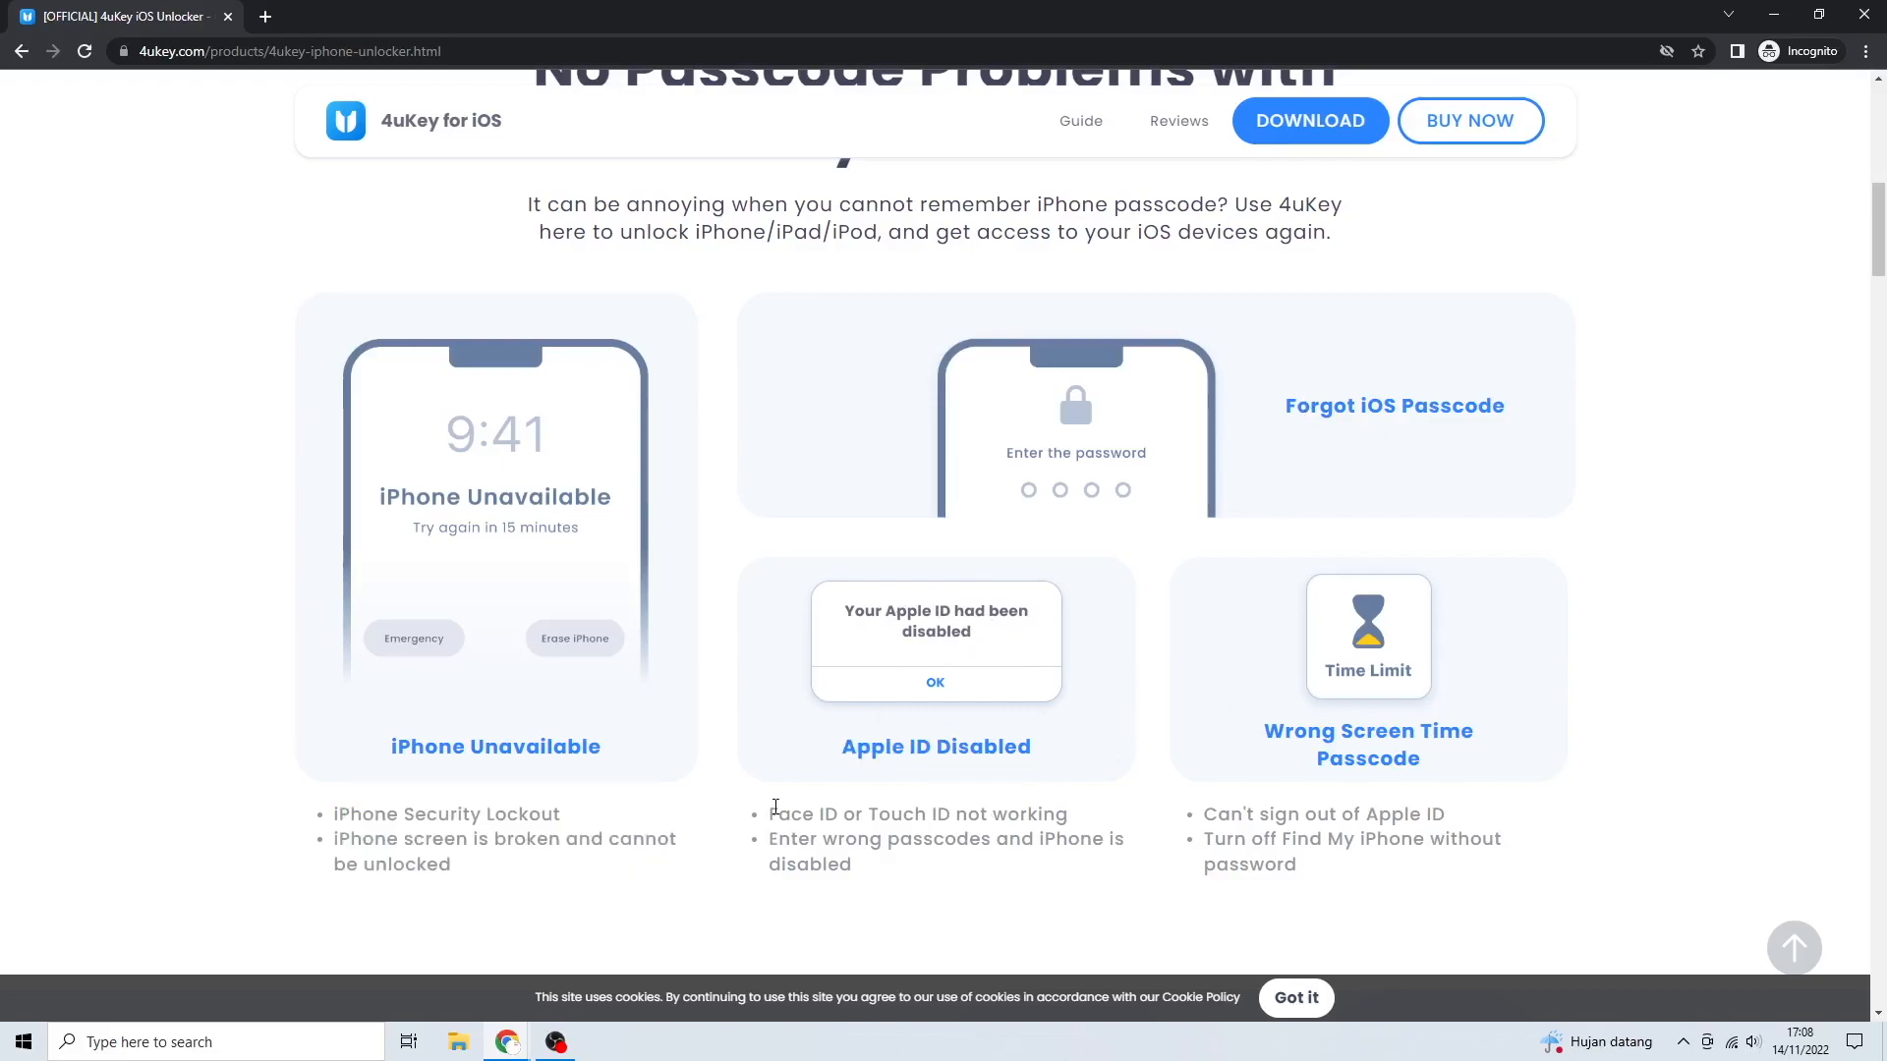
mouse_move(1202, 815)
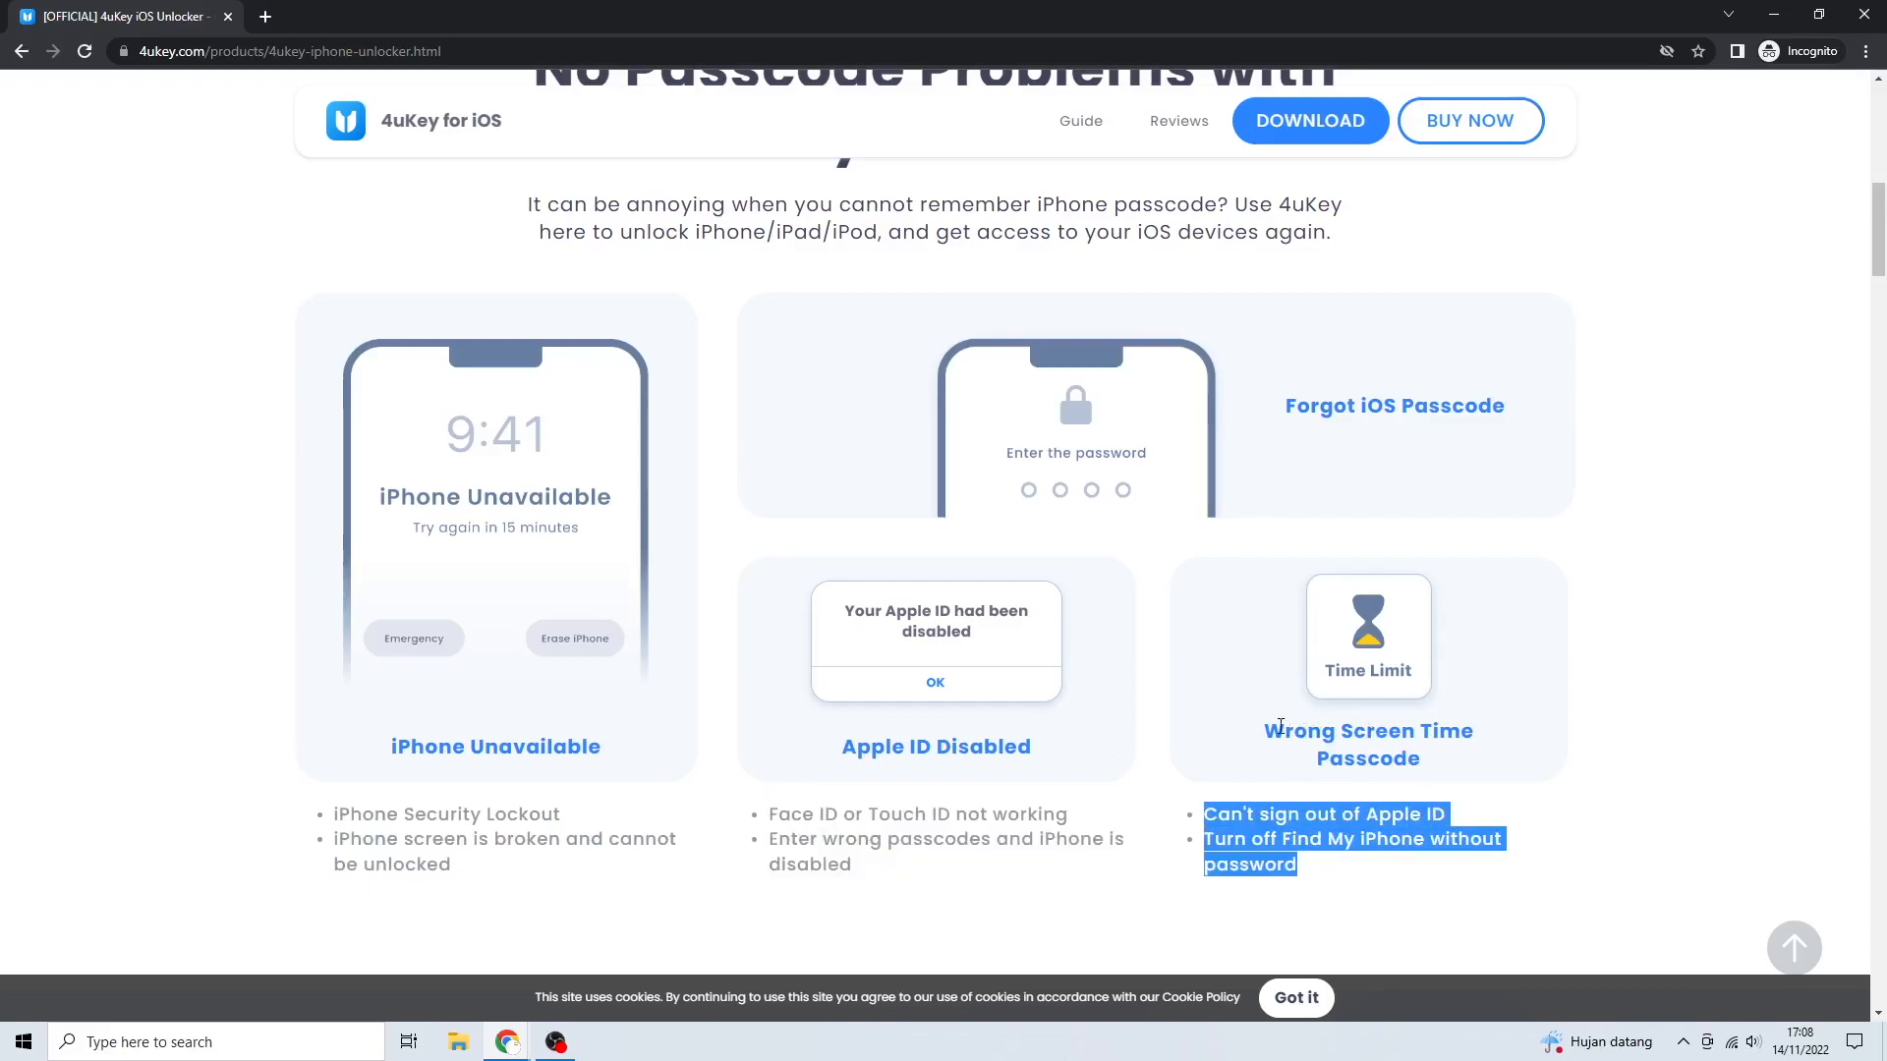
click(1383, 721)
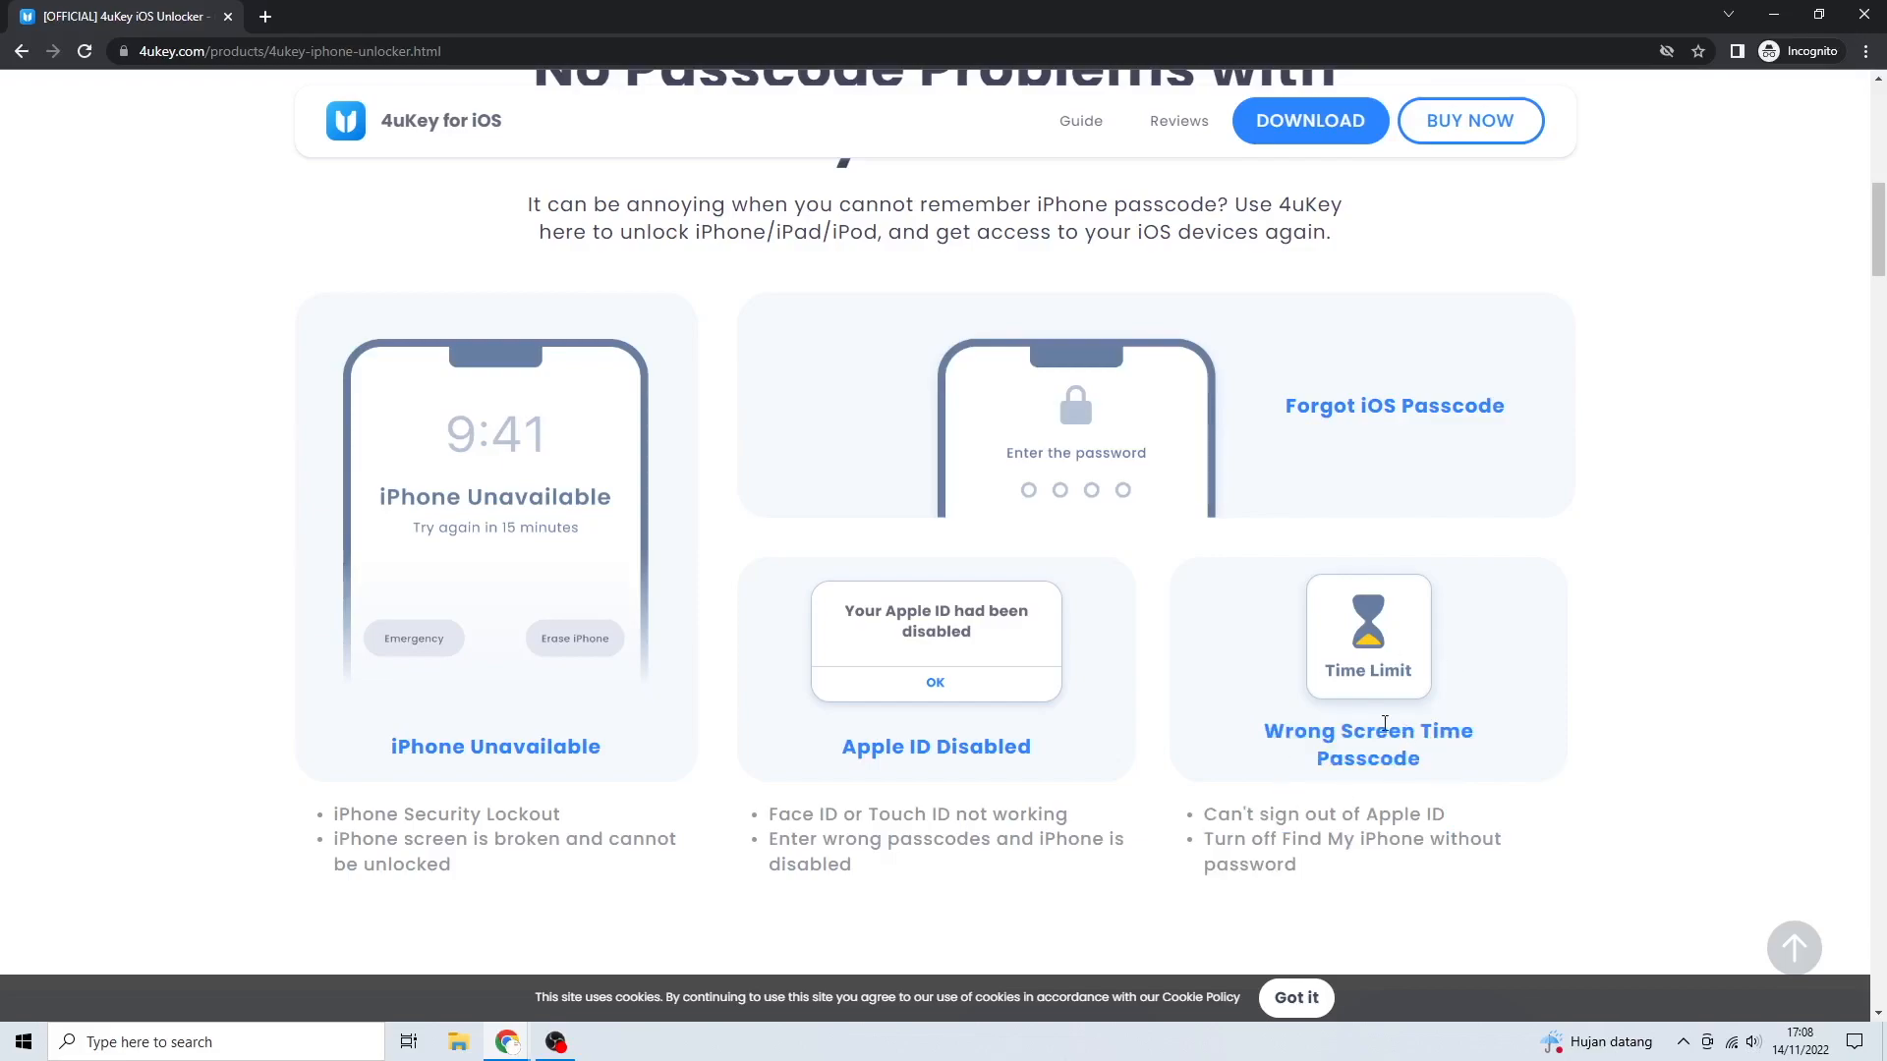
scroll(up, 3)
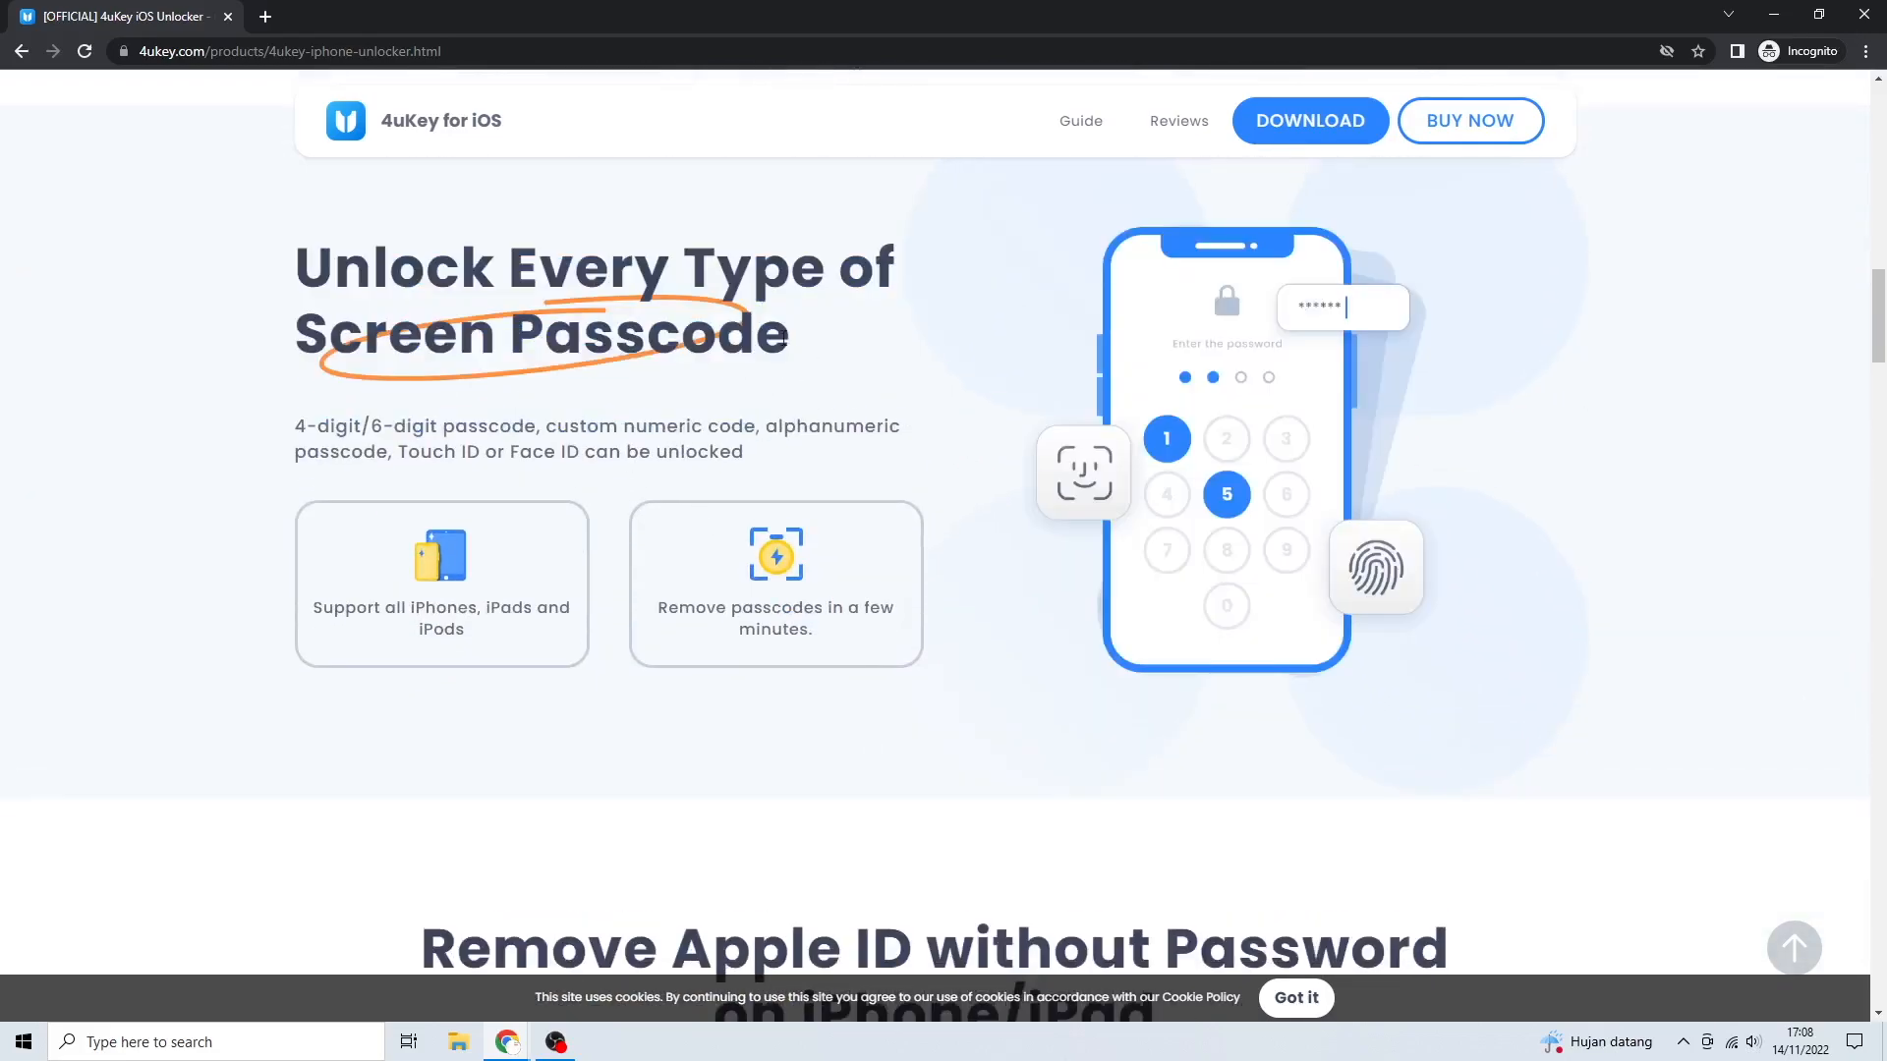
mouse_move(785, 696)
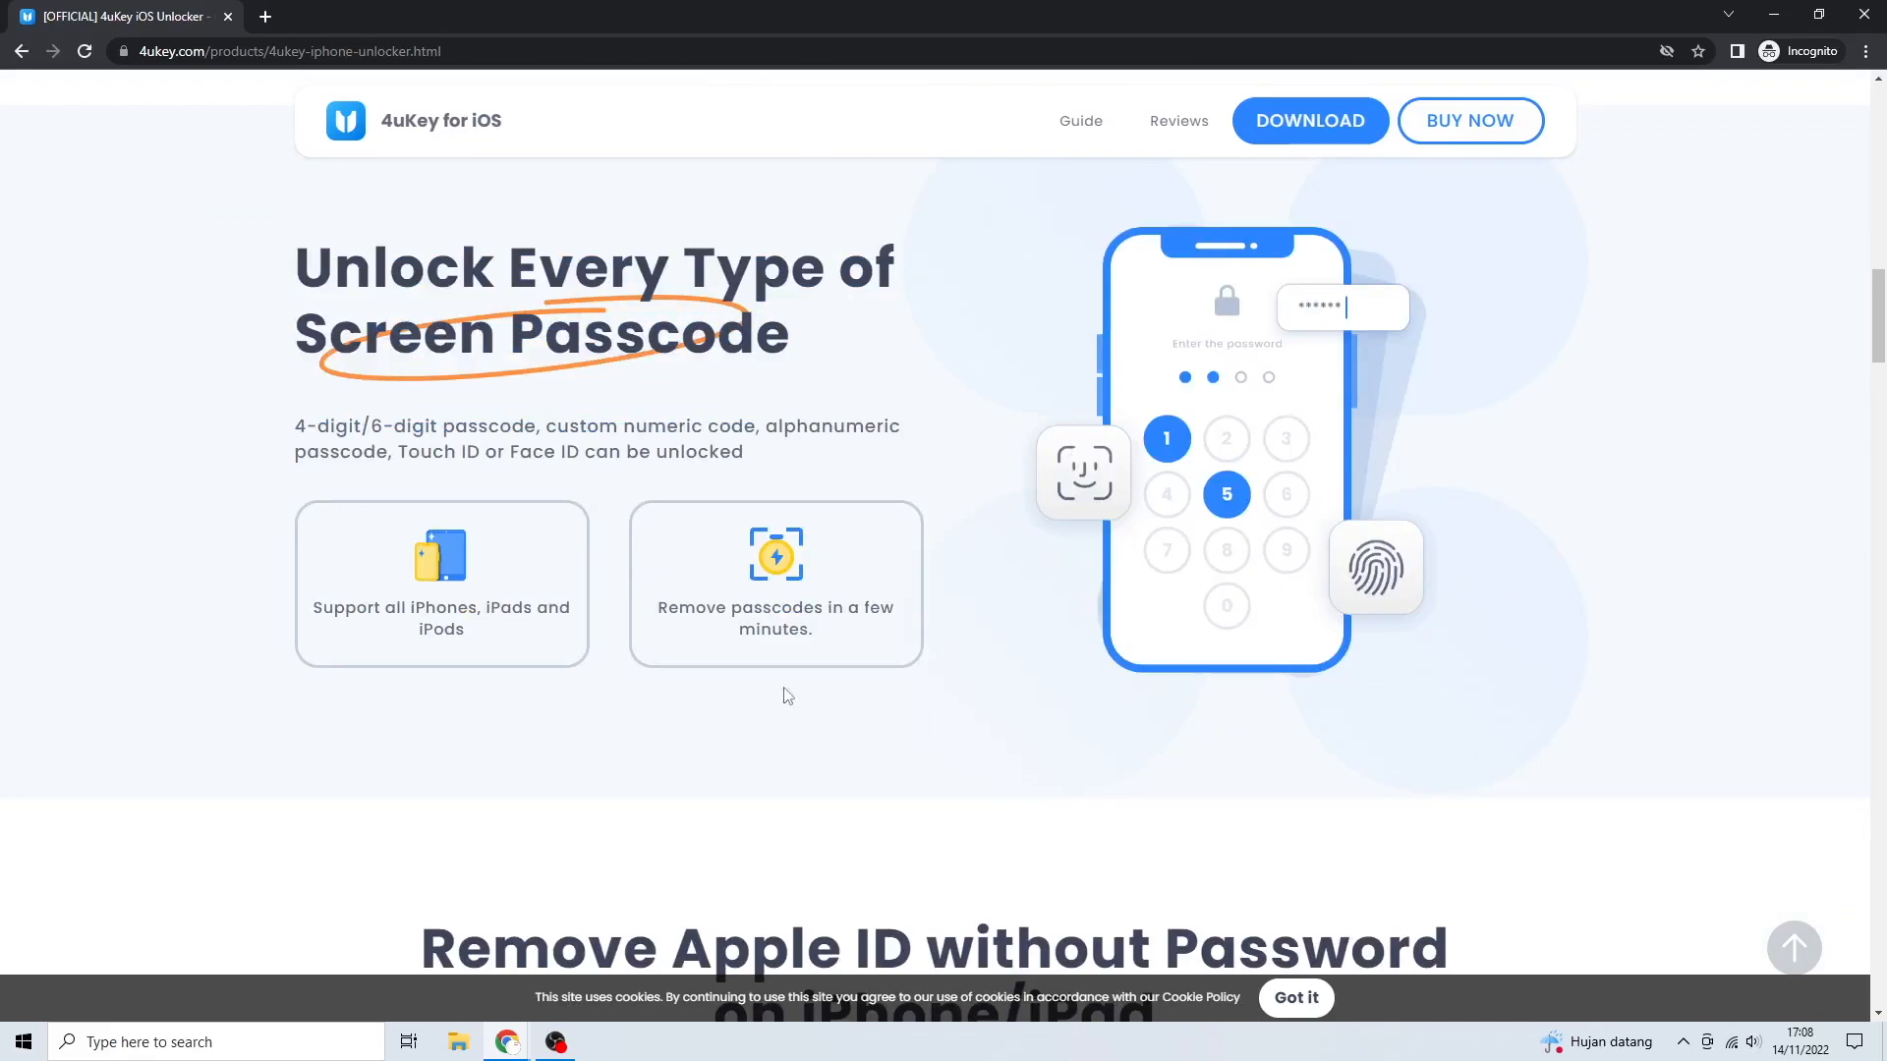
mouse_move(417, 552)
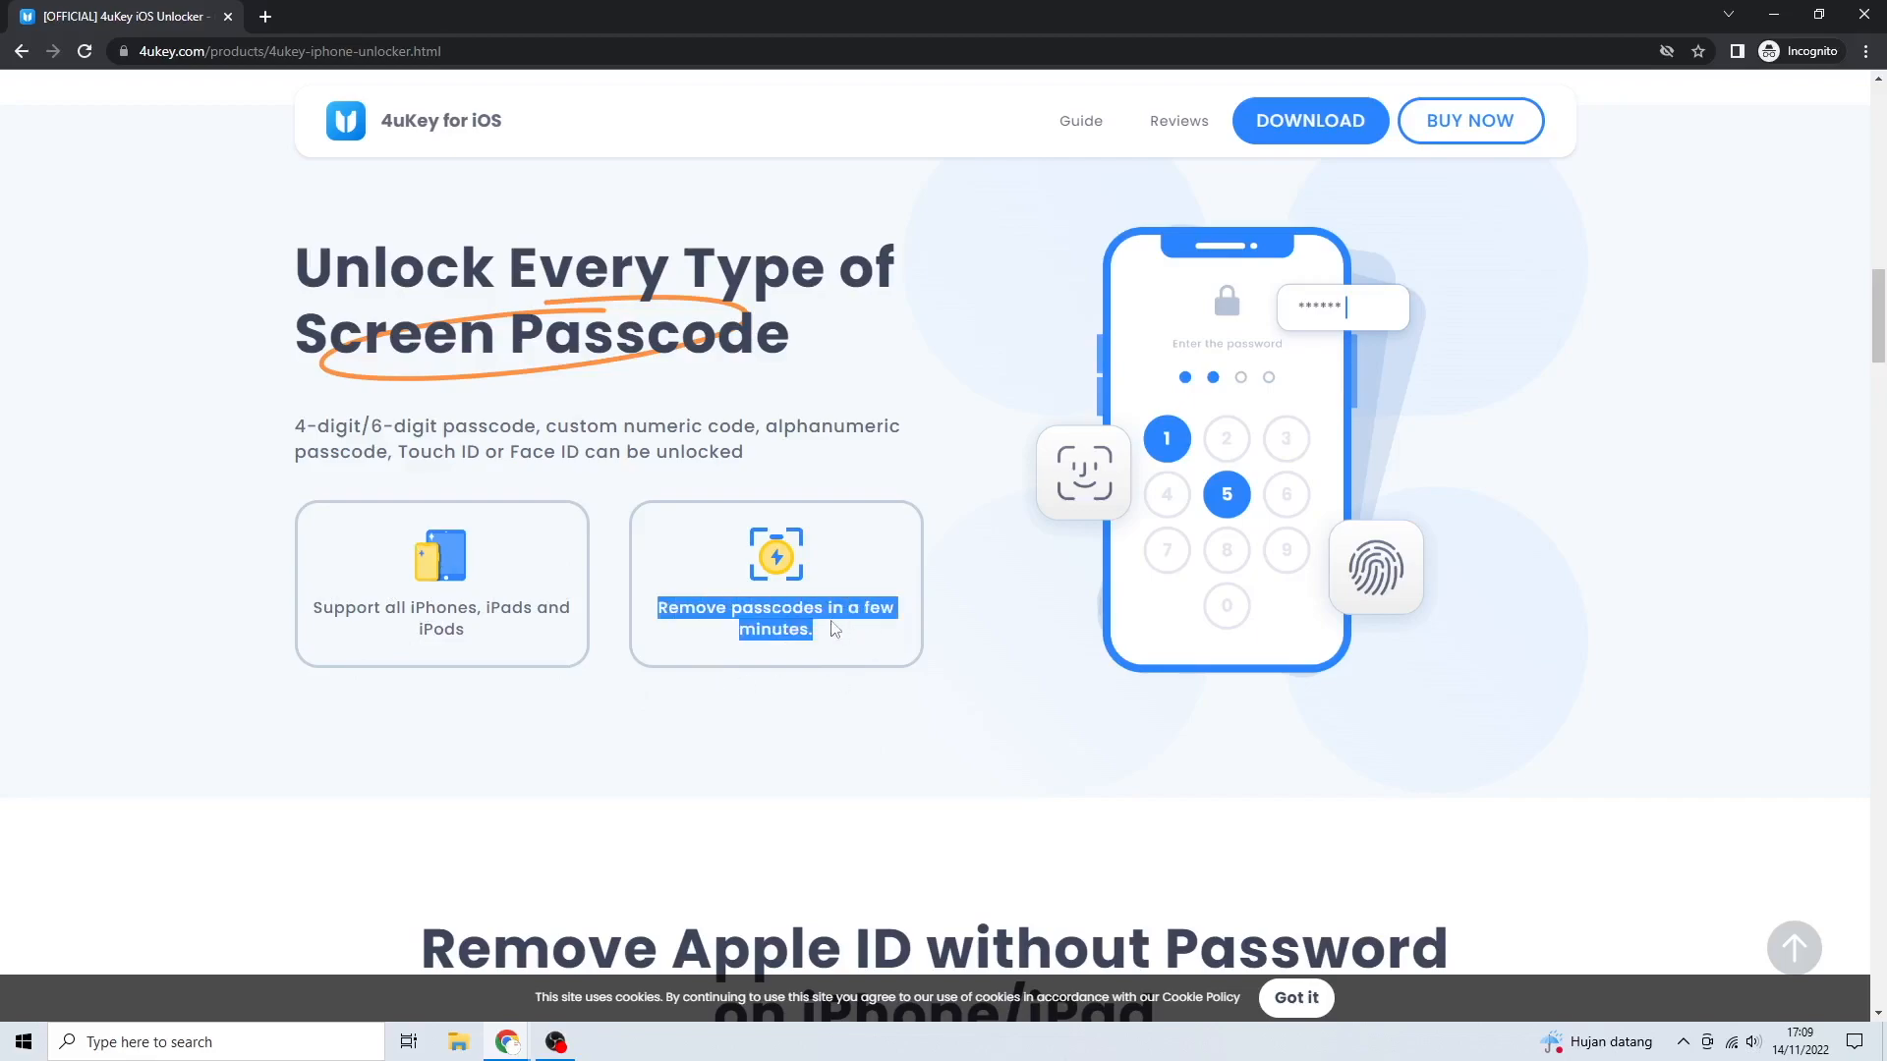
- Scroll down to the three-step 'How to Unlock iPhone without Passcode' guide
scroll(down, 3)
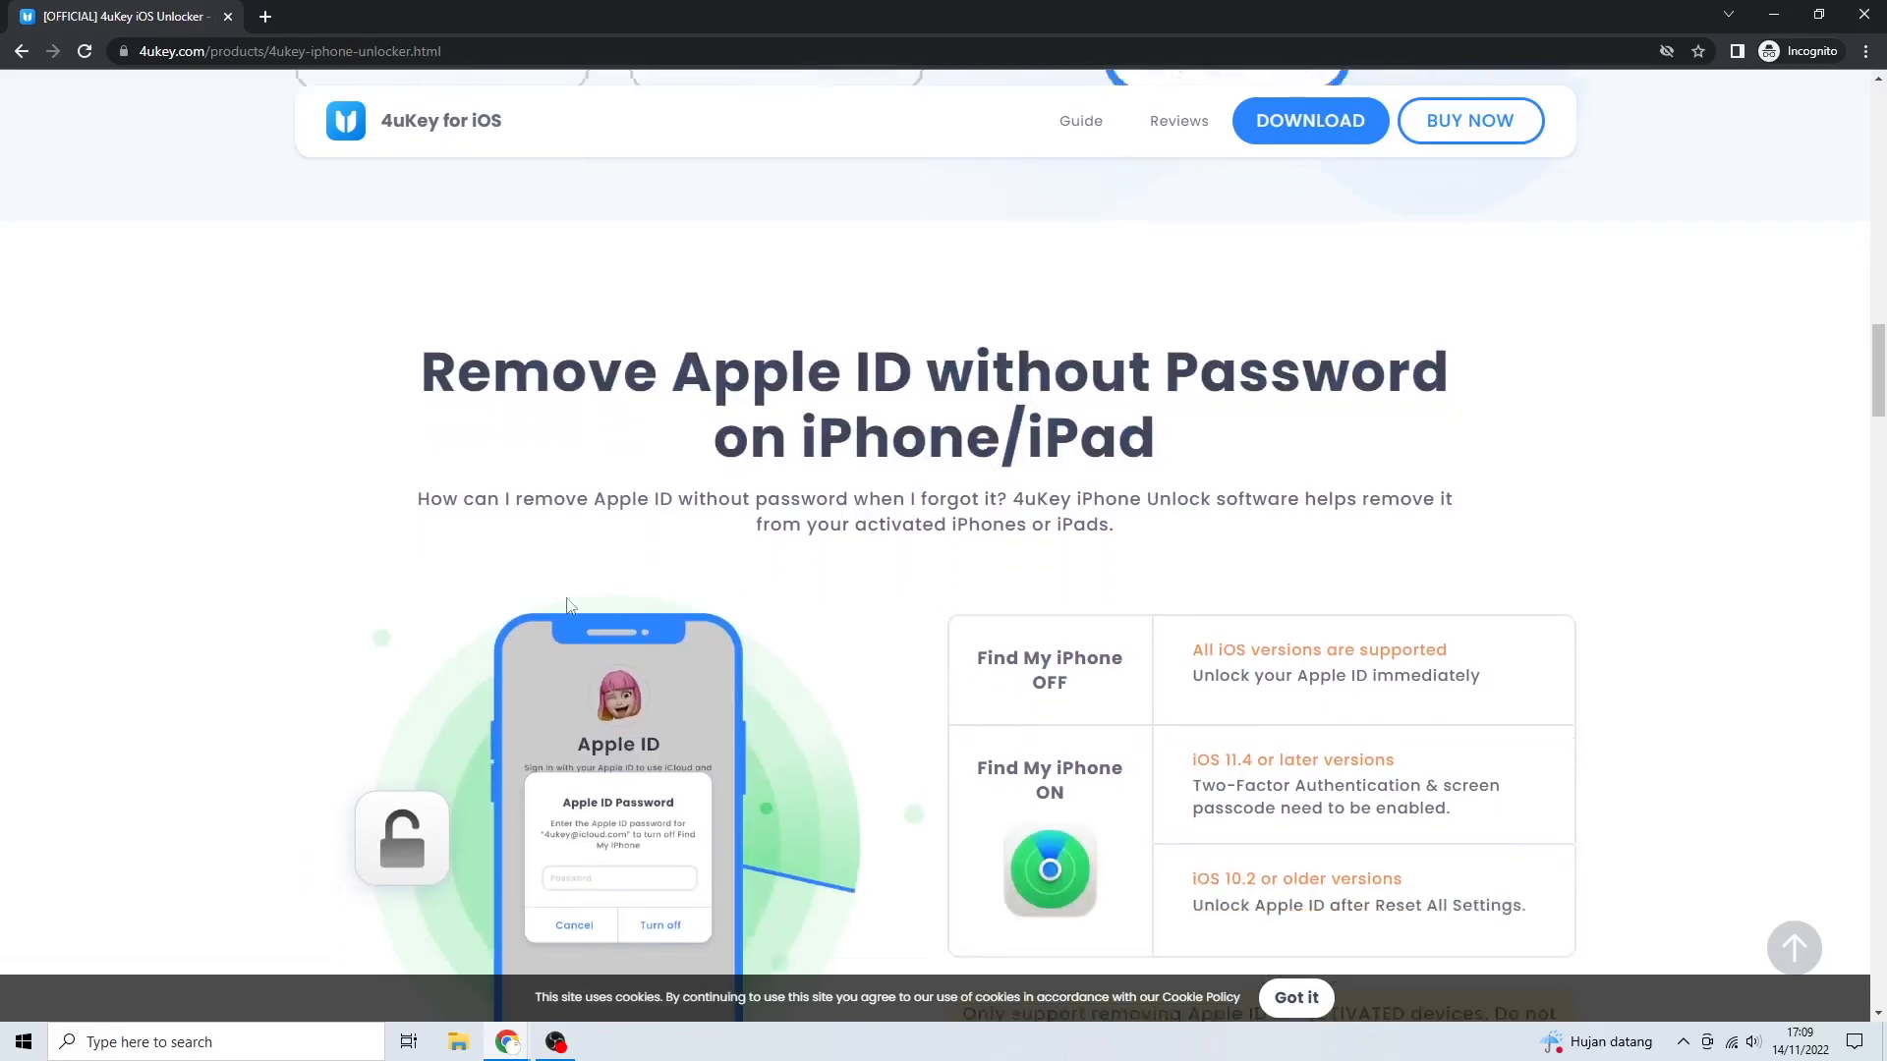
scroll(down, 3)
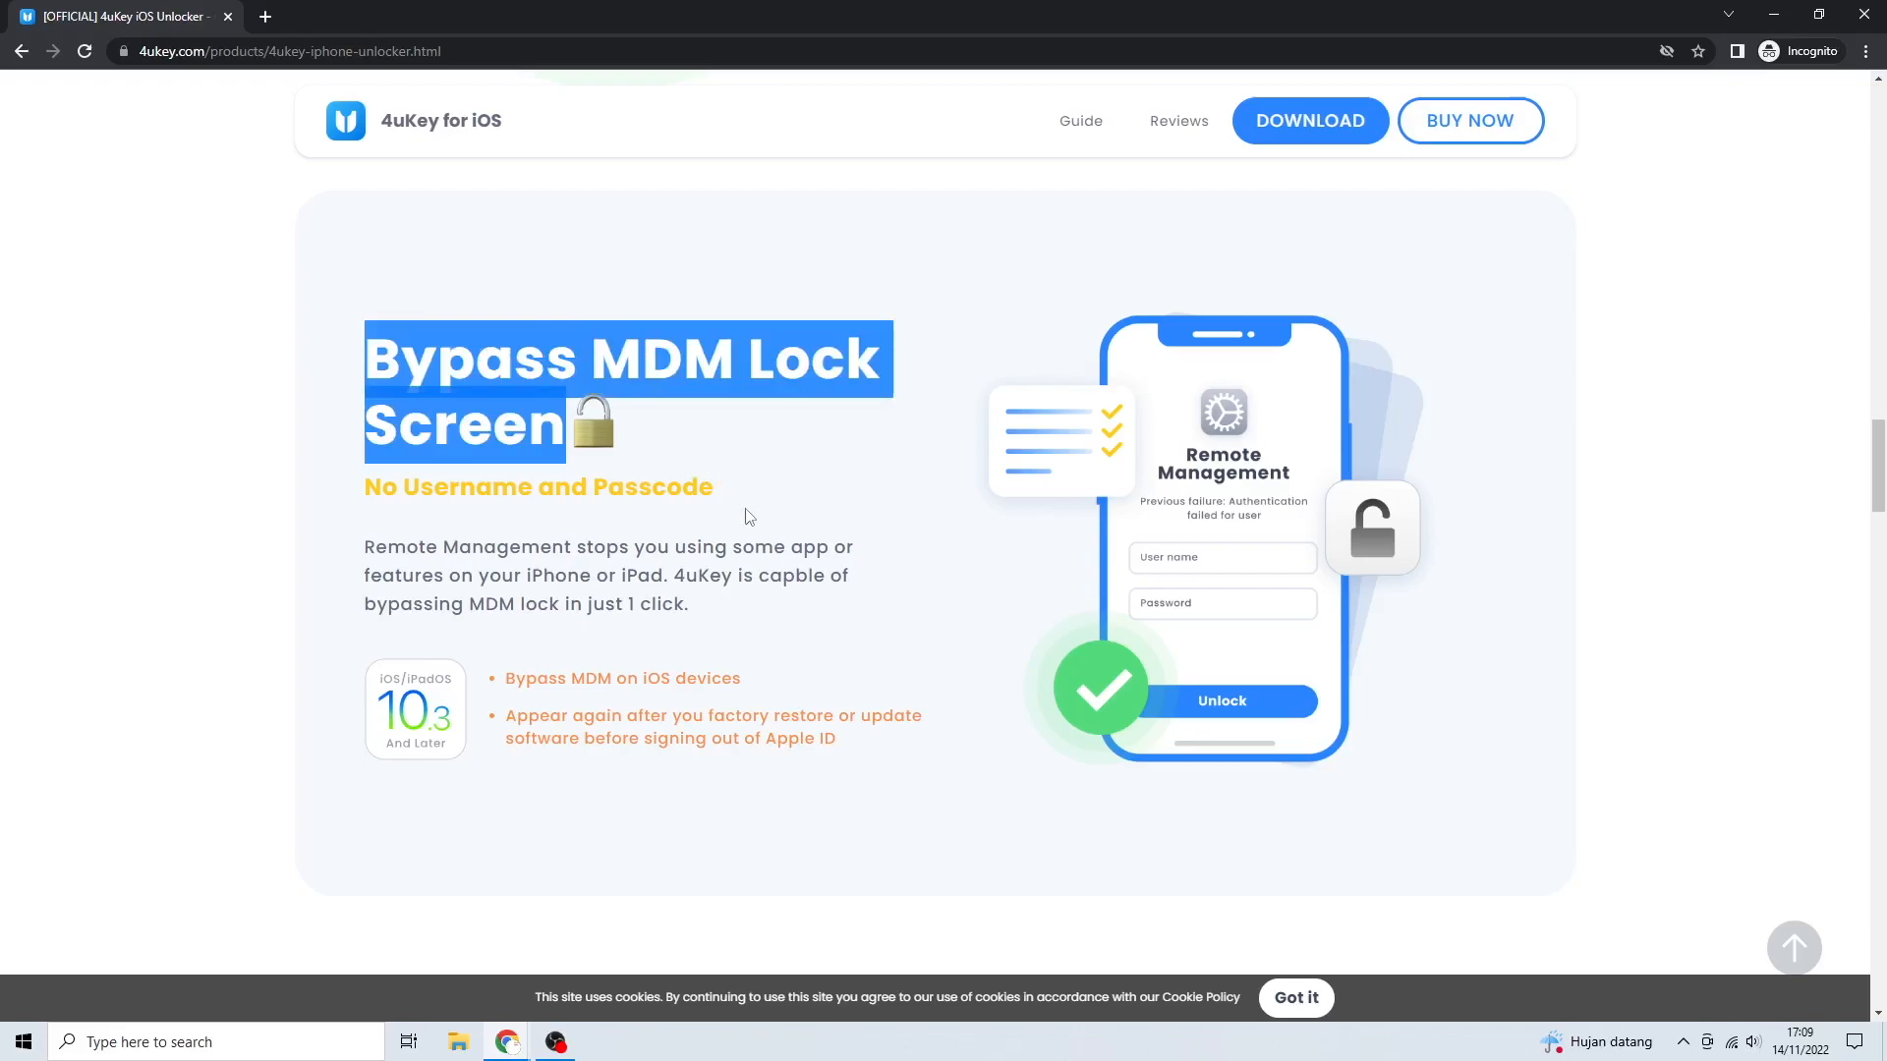
scroll(down, 3)
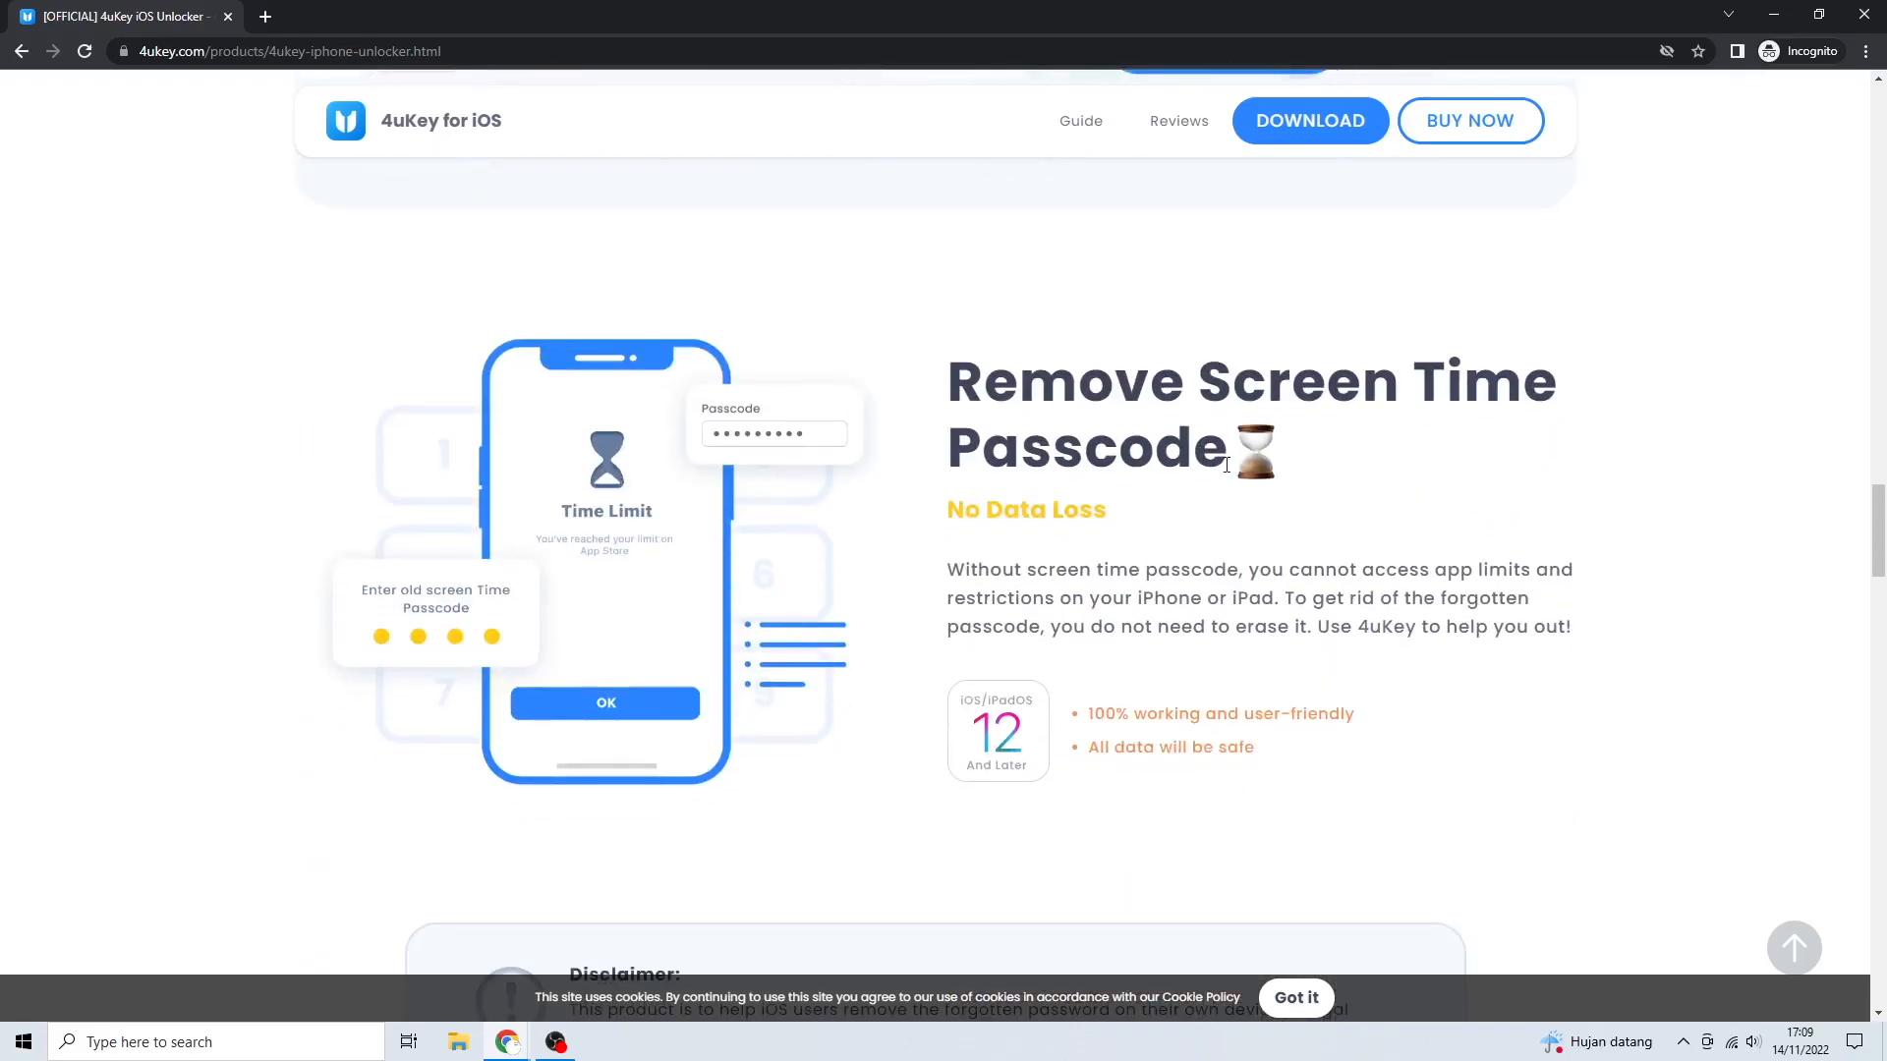
scroll(down, 3)
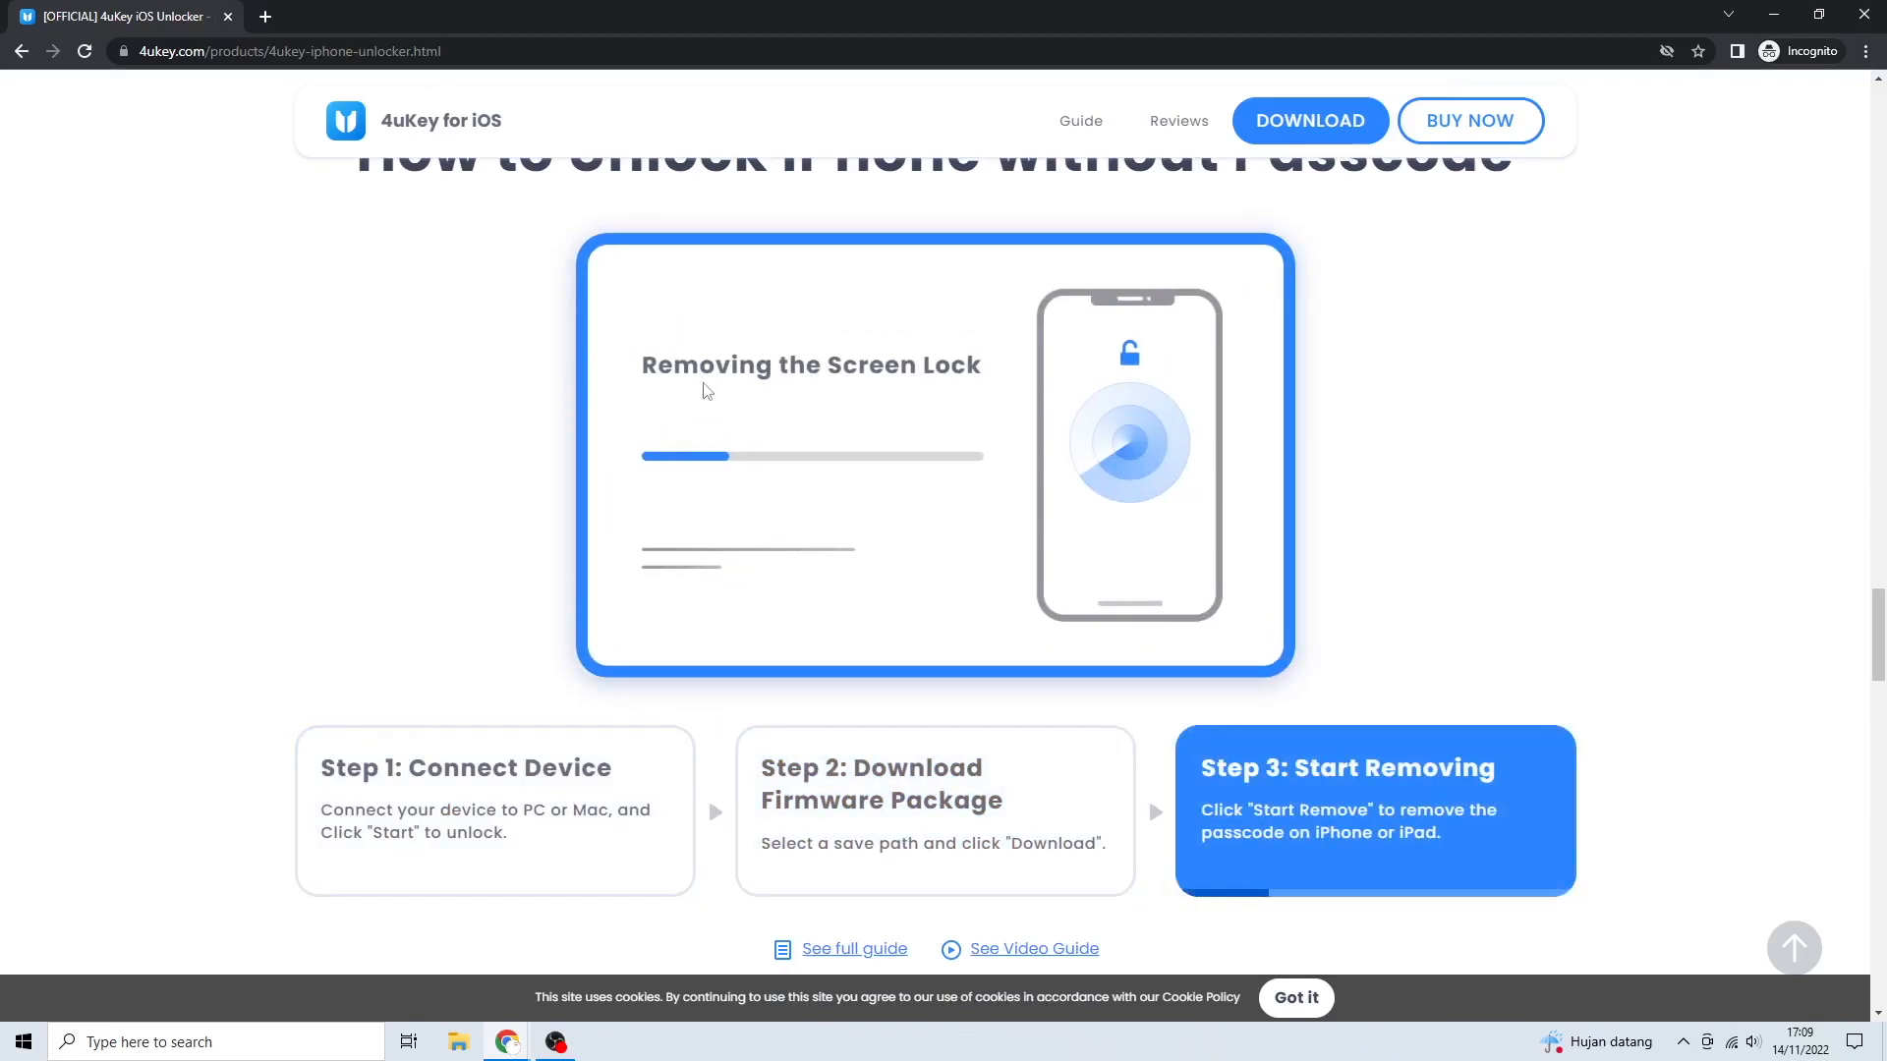
- Download the 4uKey installer from the page and launch 4uKey from its desktop icon
scroll(up, 3)
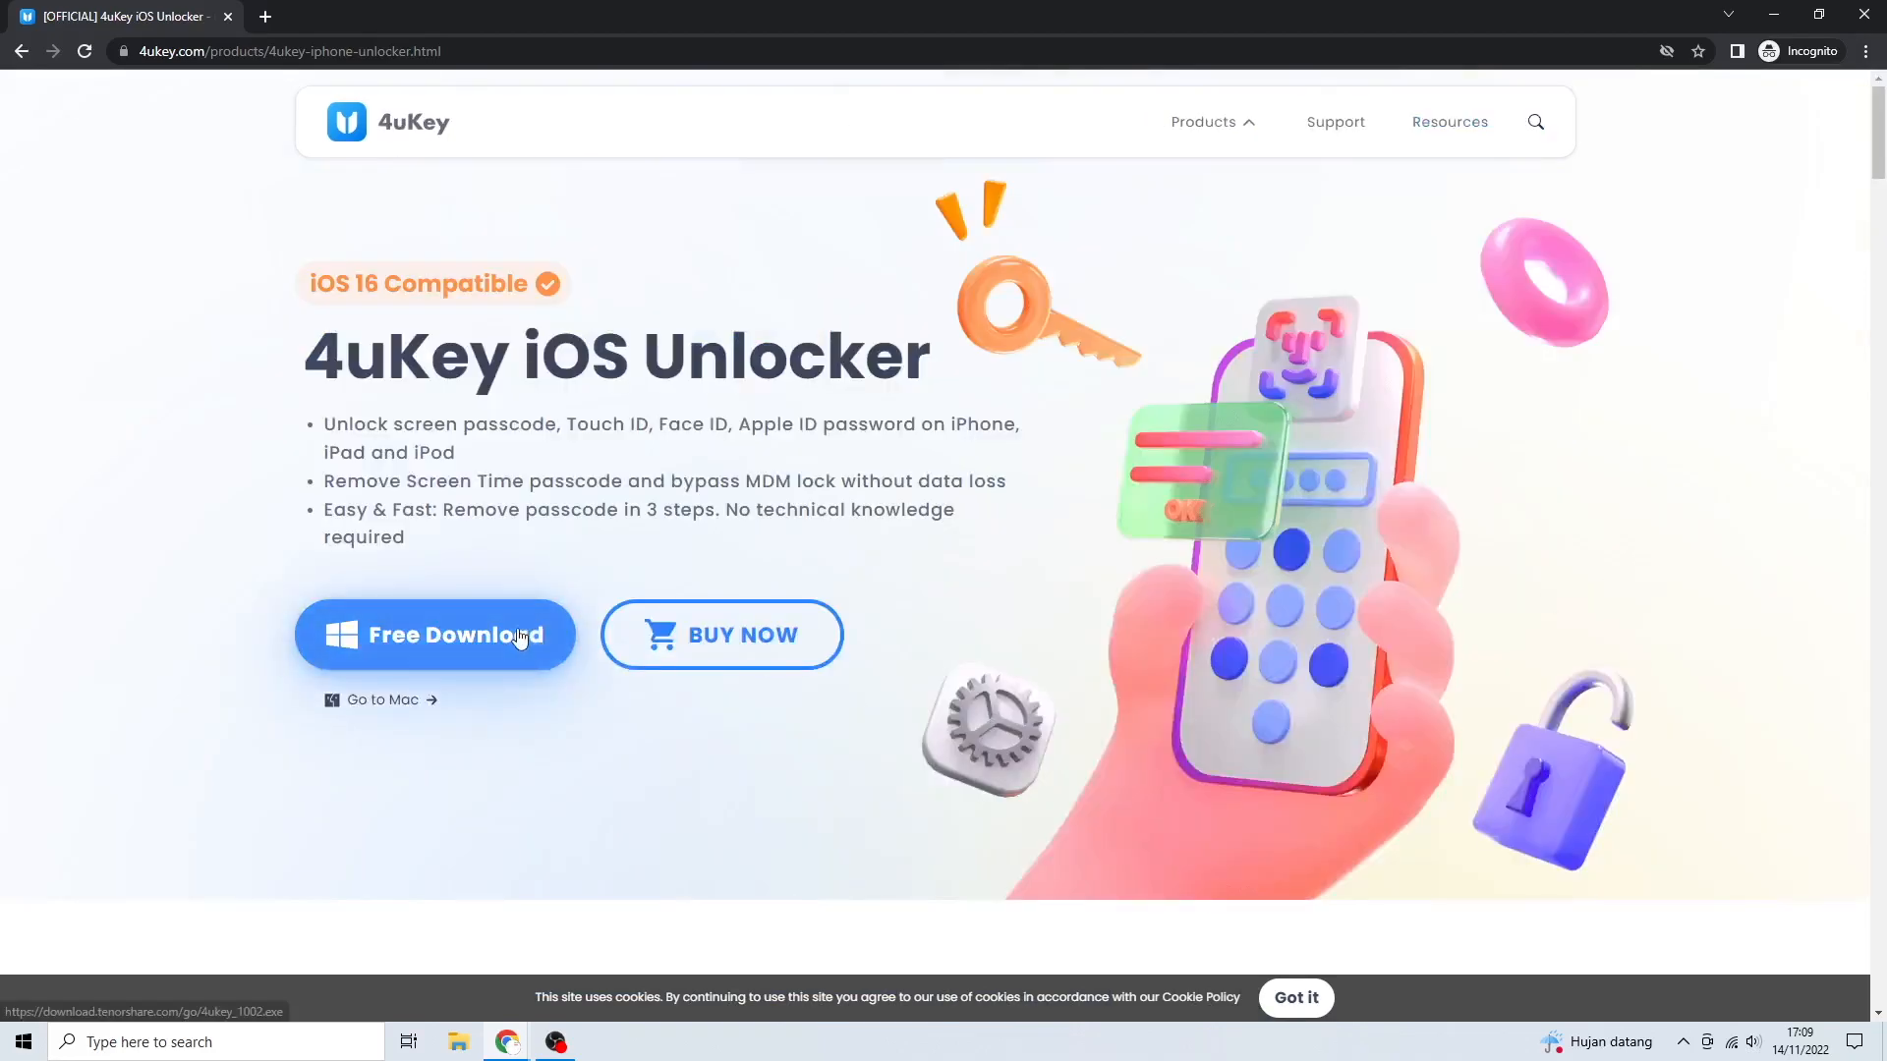
click(434, 635)
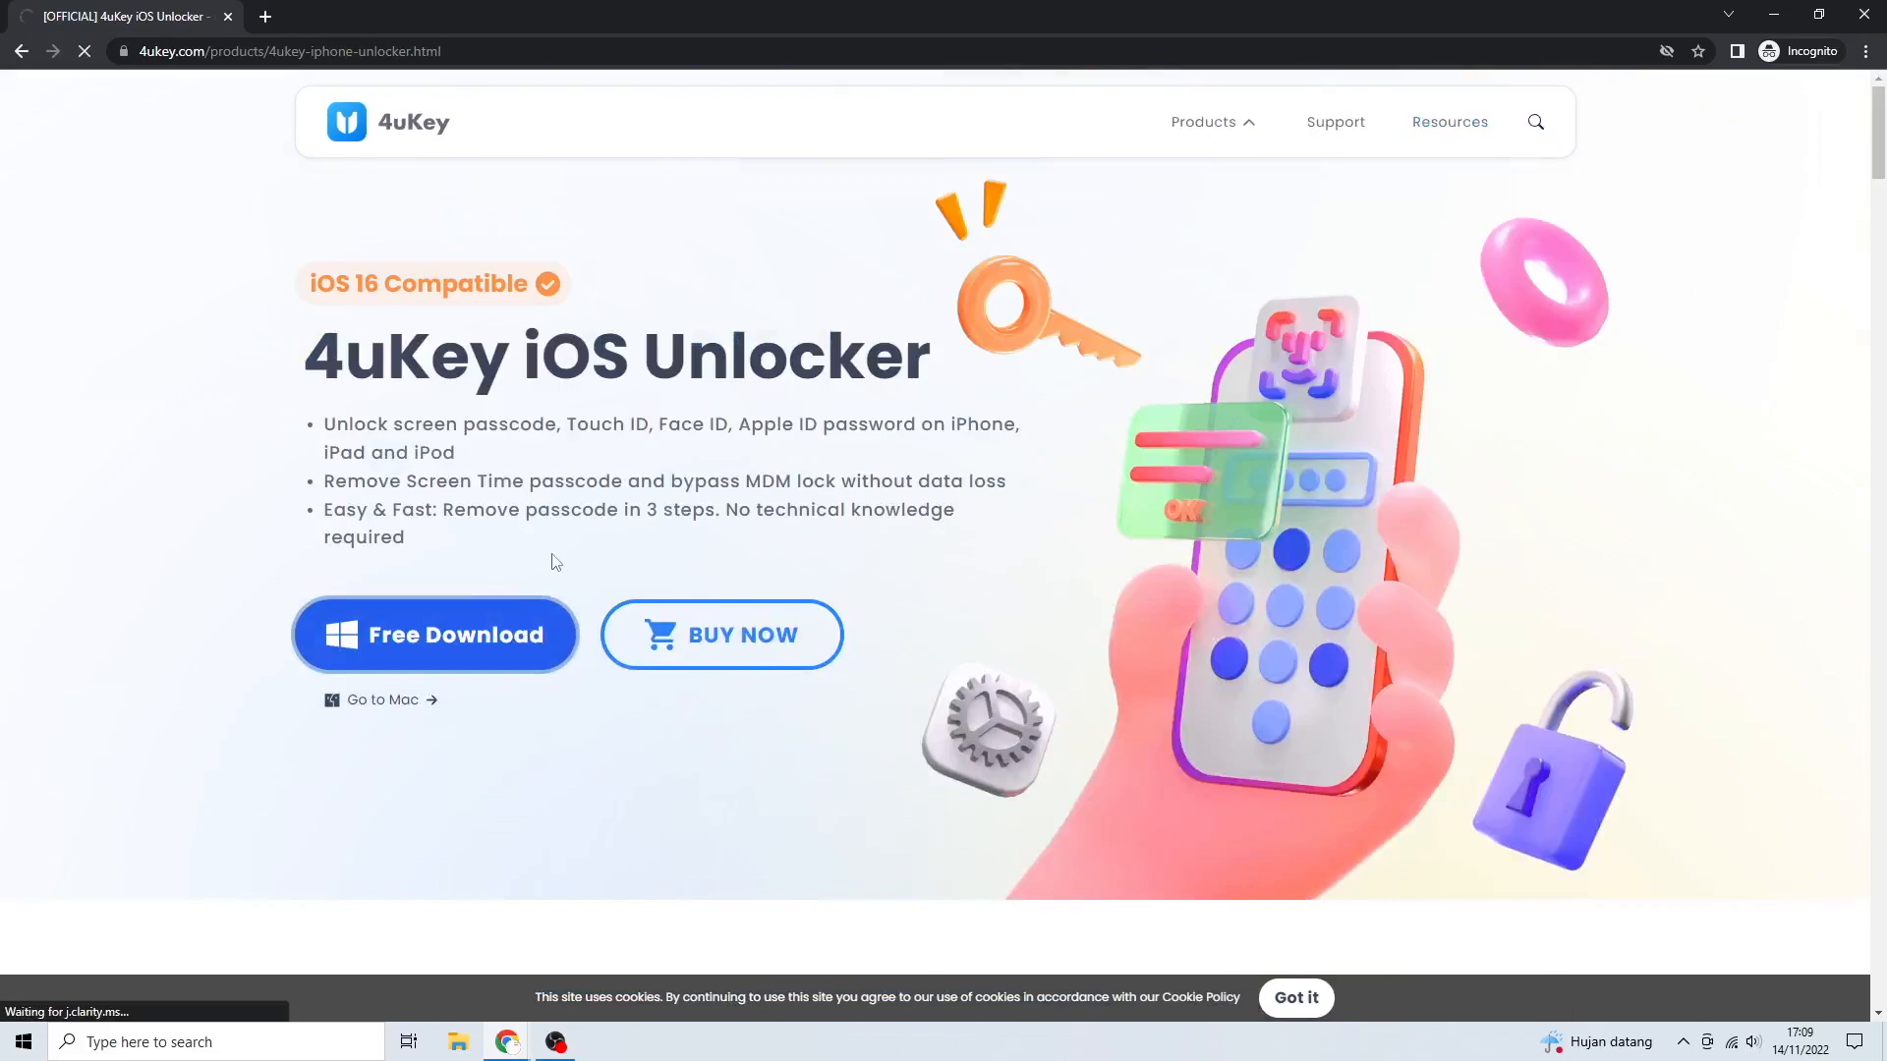
click(435, 635)
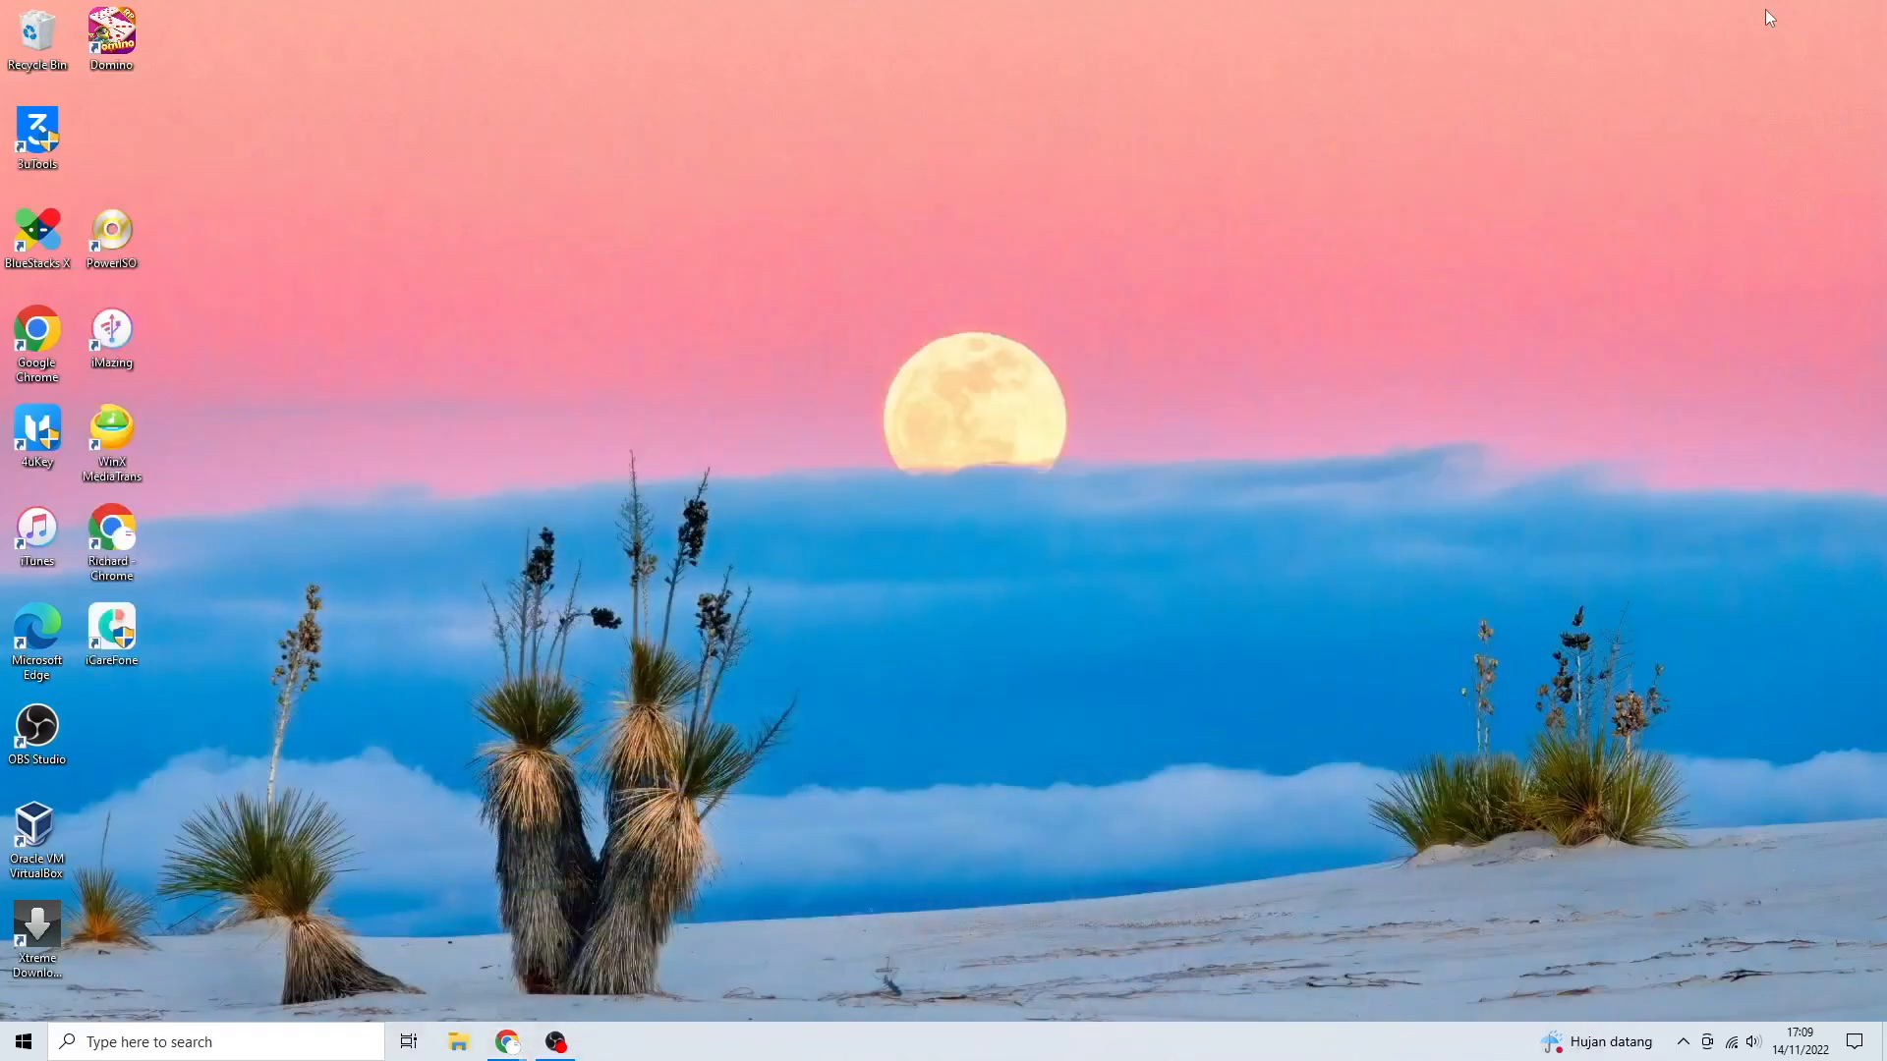
double_click(35, 437)
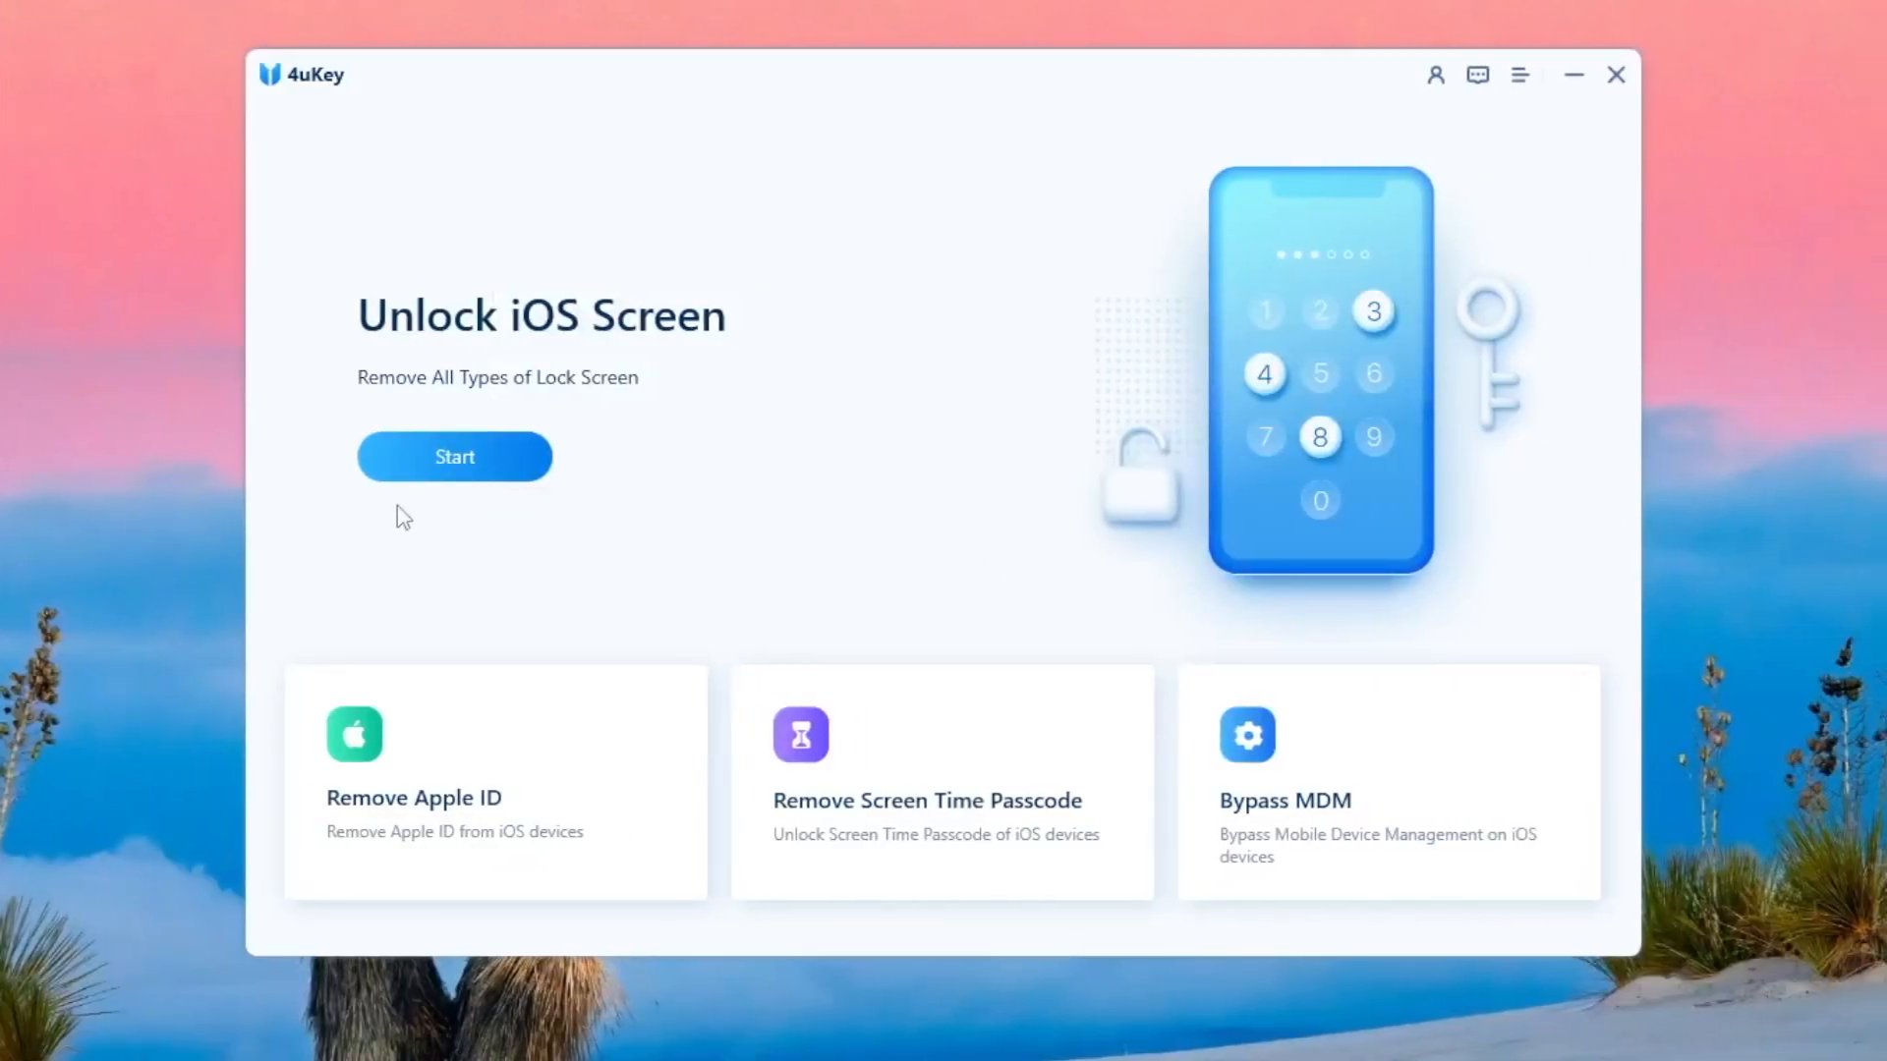
mouse_move(427, 439)
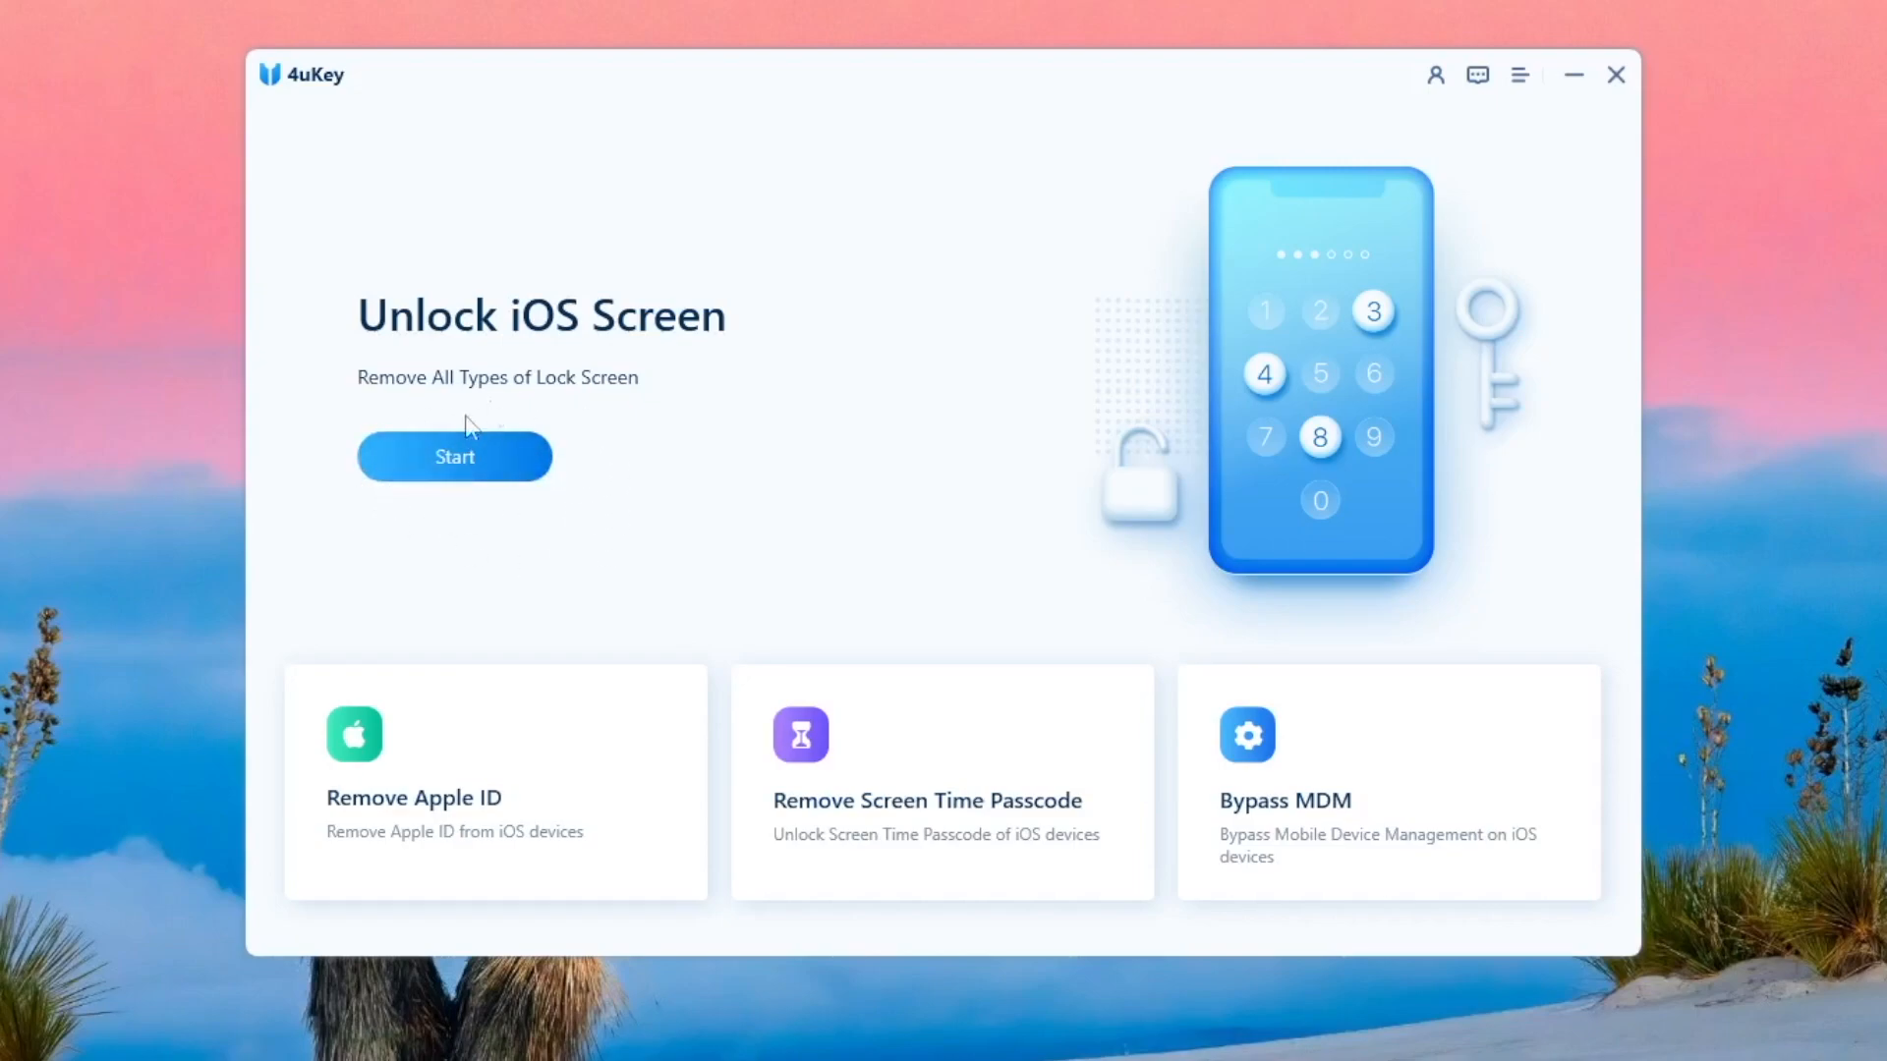
mouse_move(367, 749)
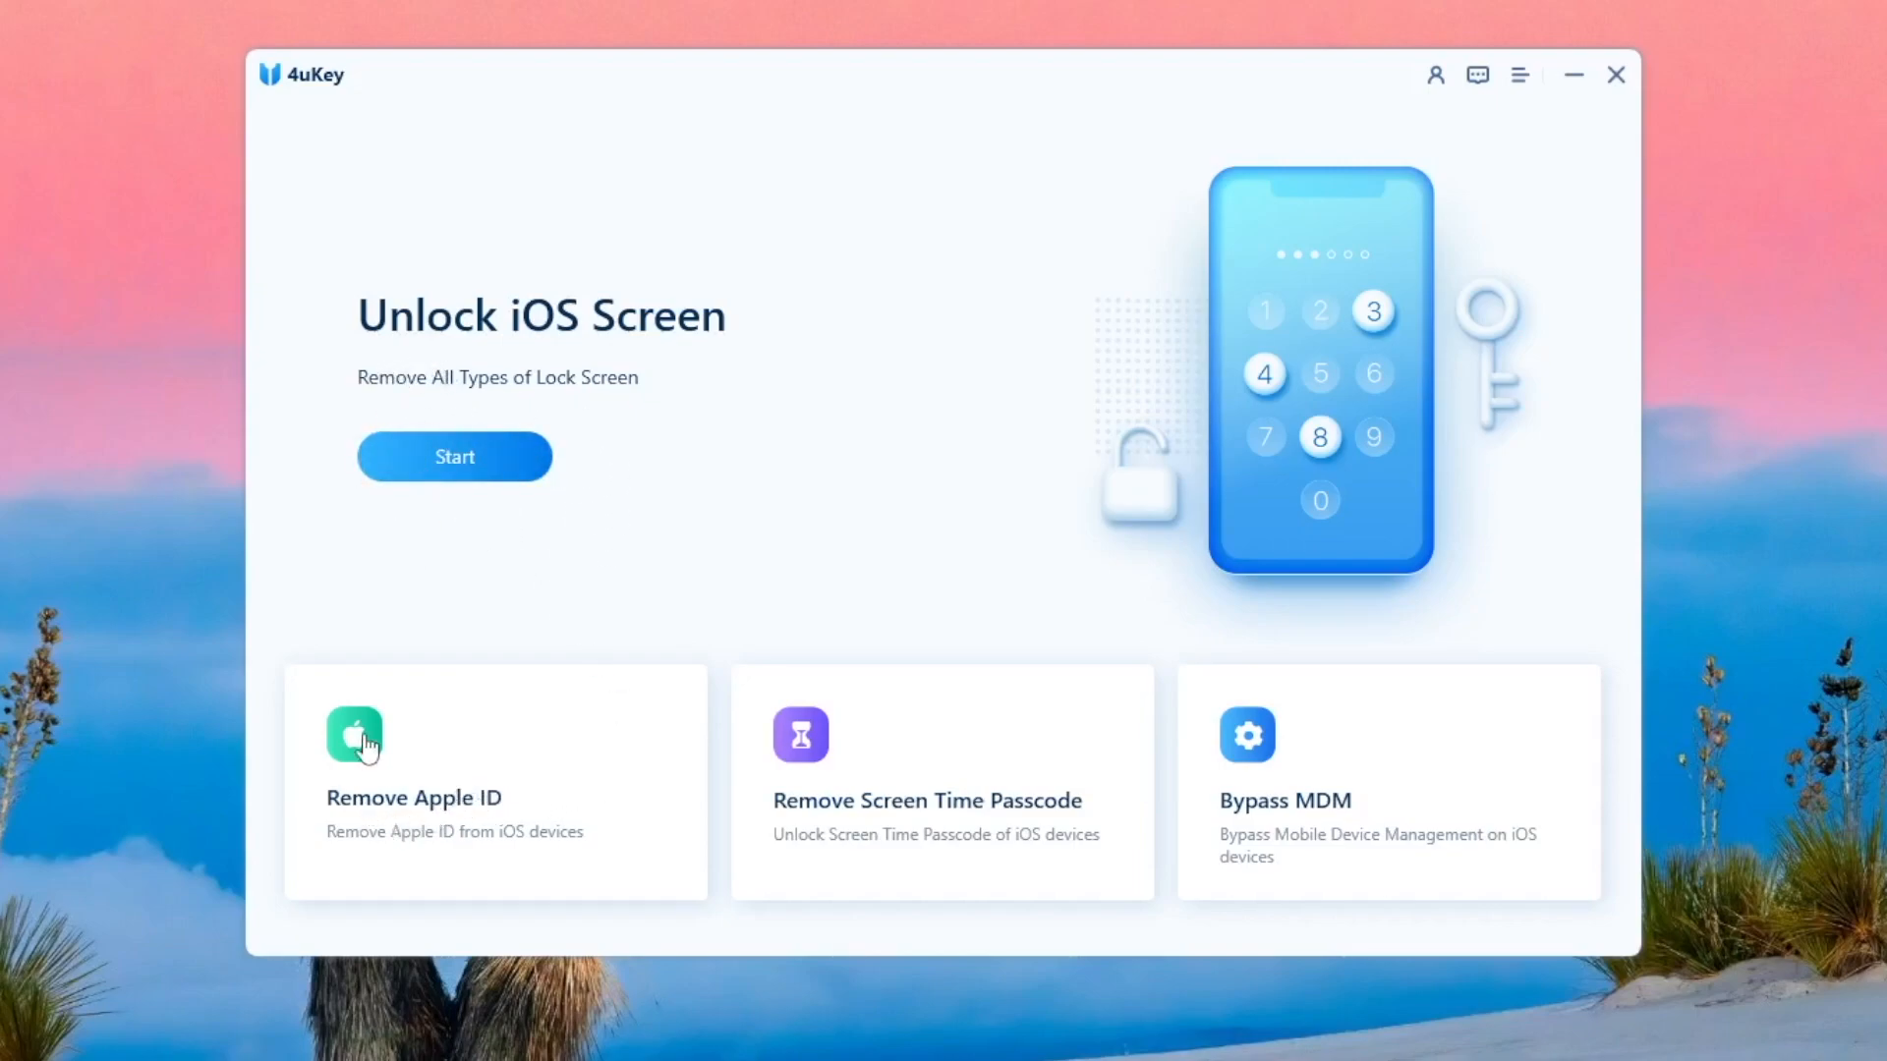
mouse_move(1441, 808)
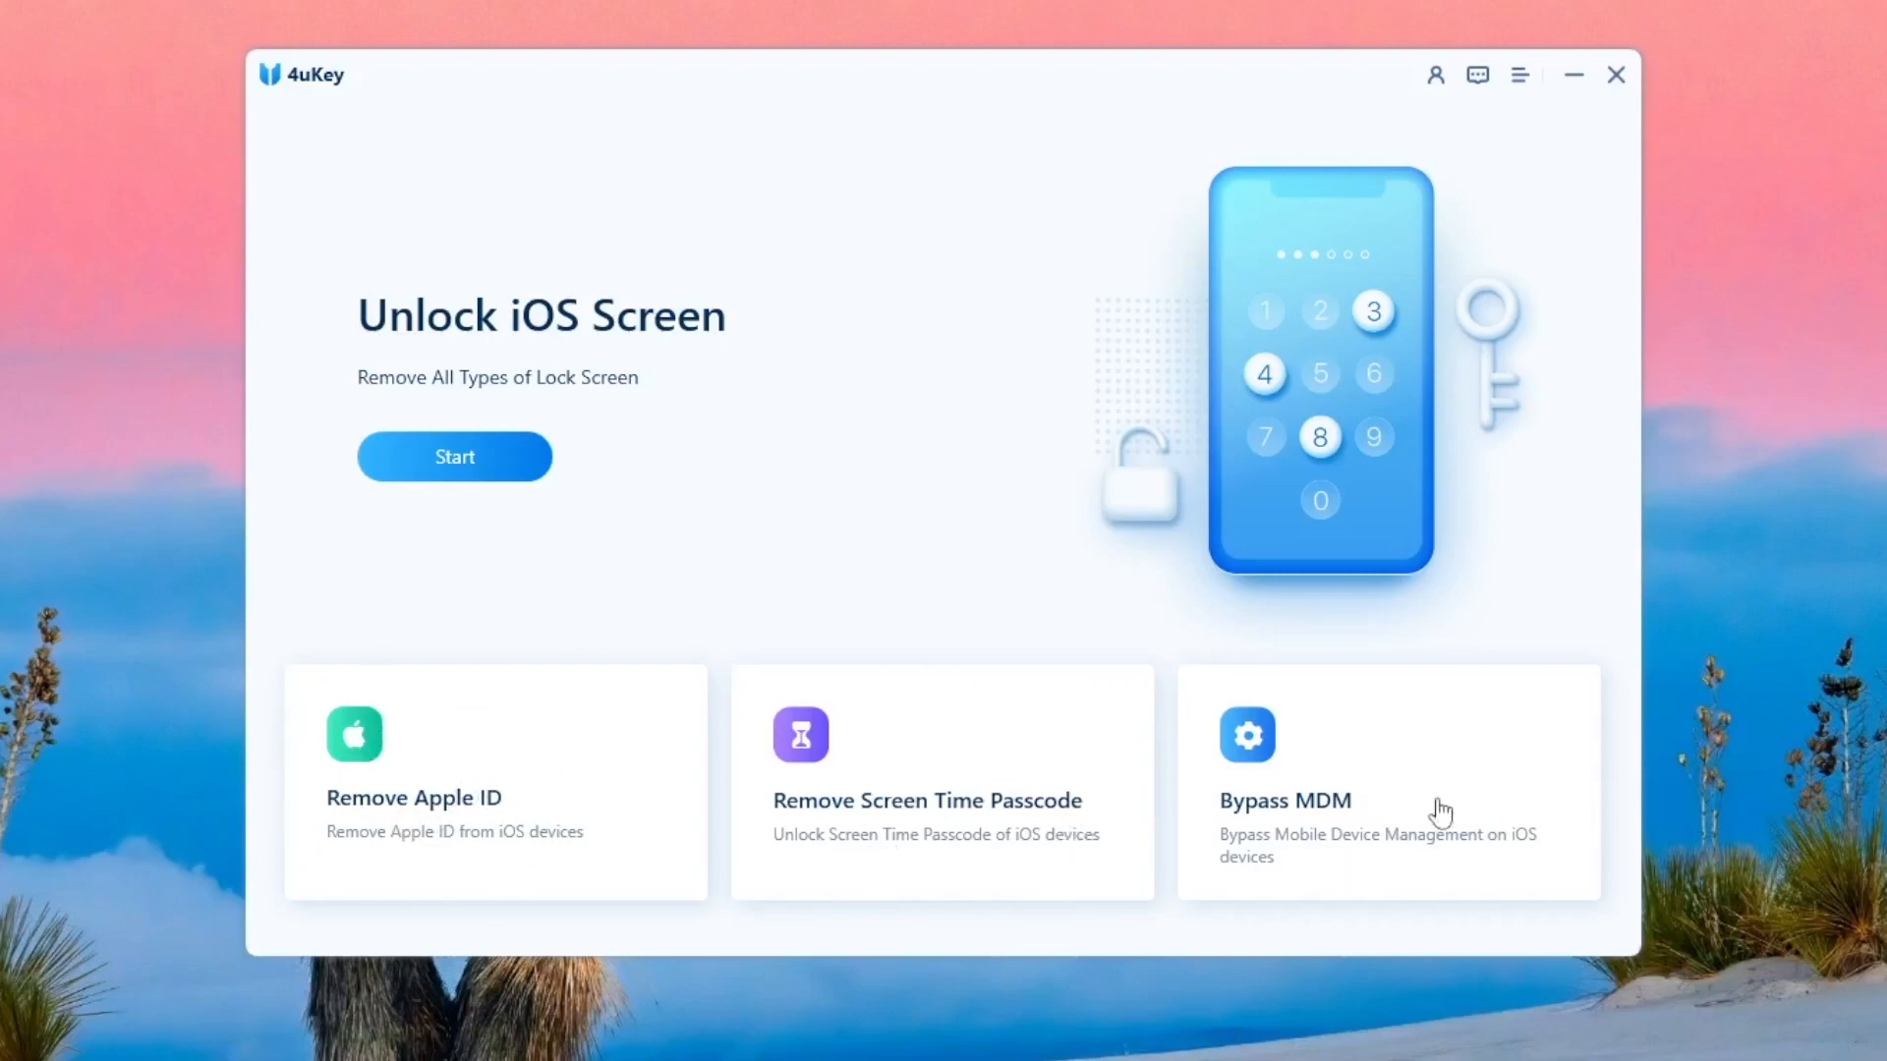
mouse_move(1143, 605)
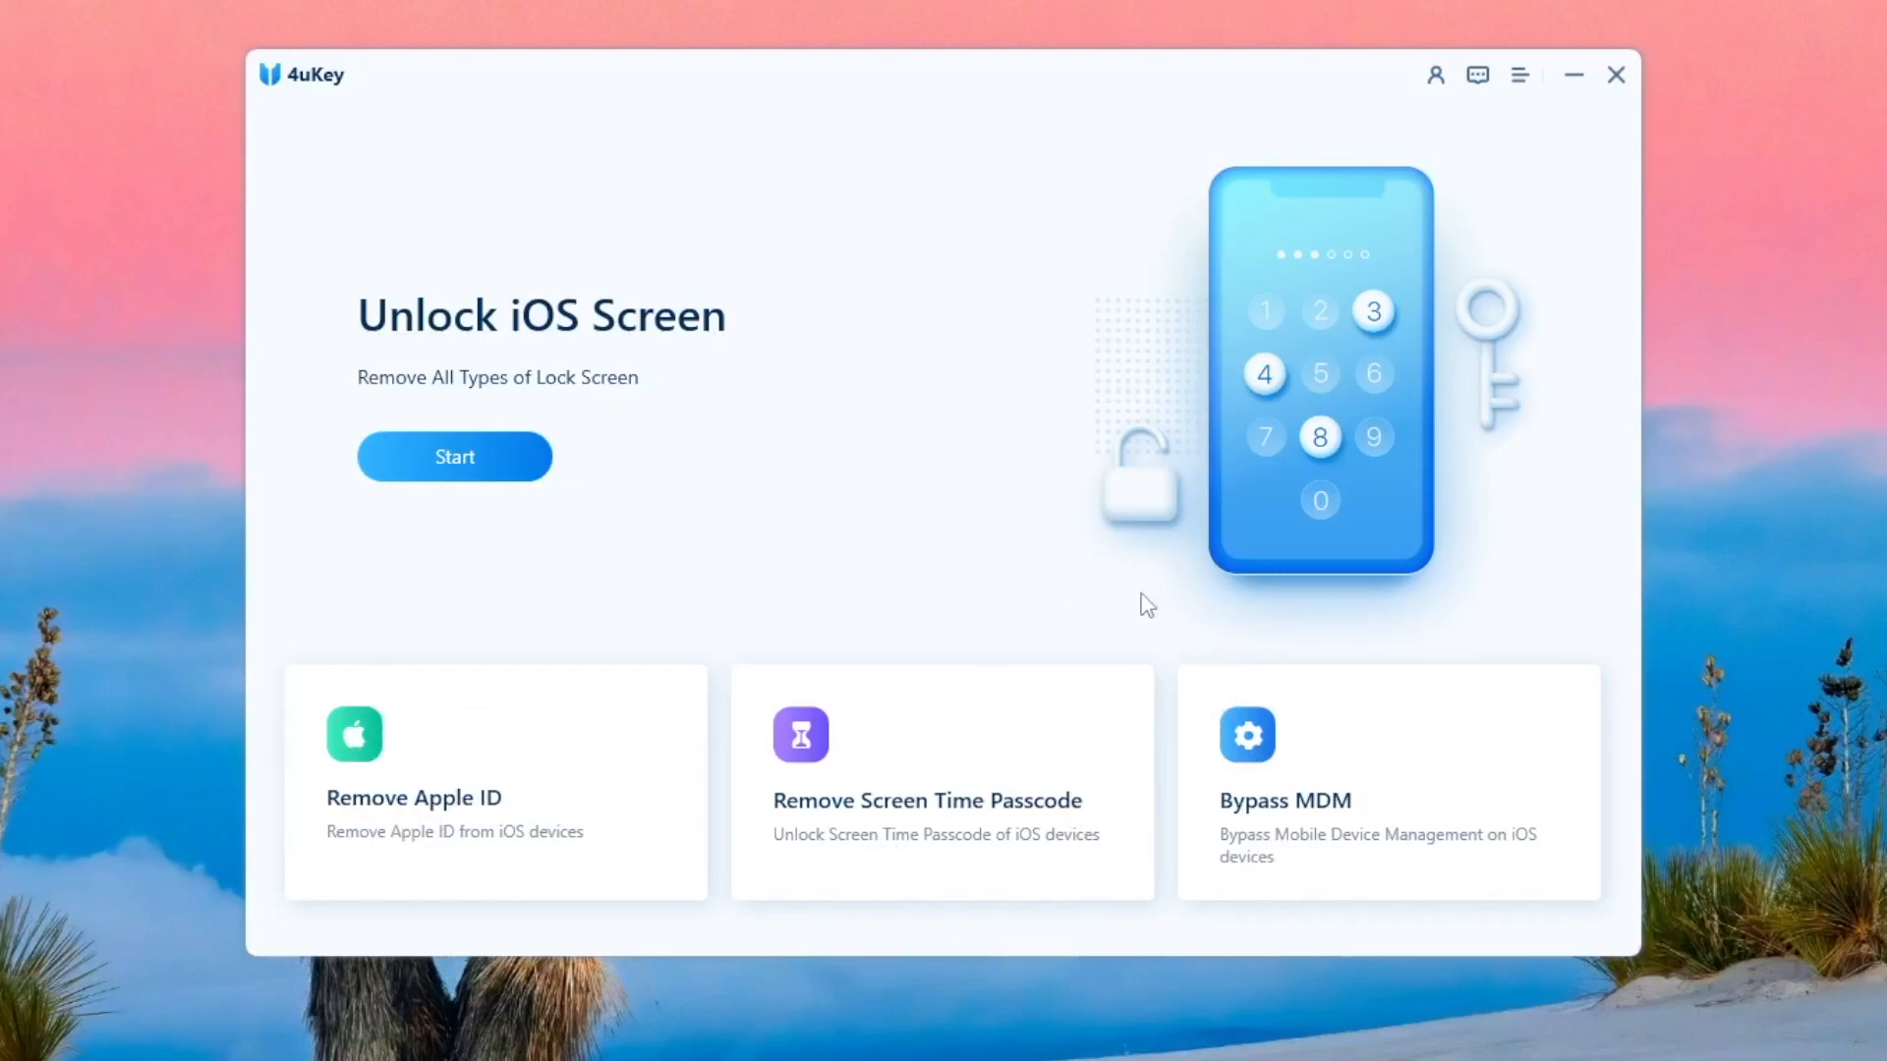
- Start Unlock iOS Screen, download the matching 16.1.1 firmware and begin removing the screen lock
click(454, 456)
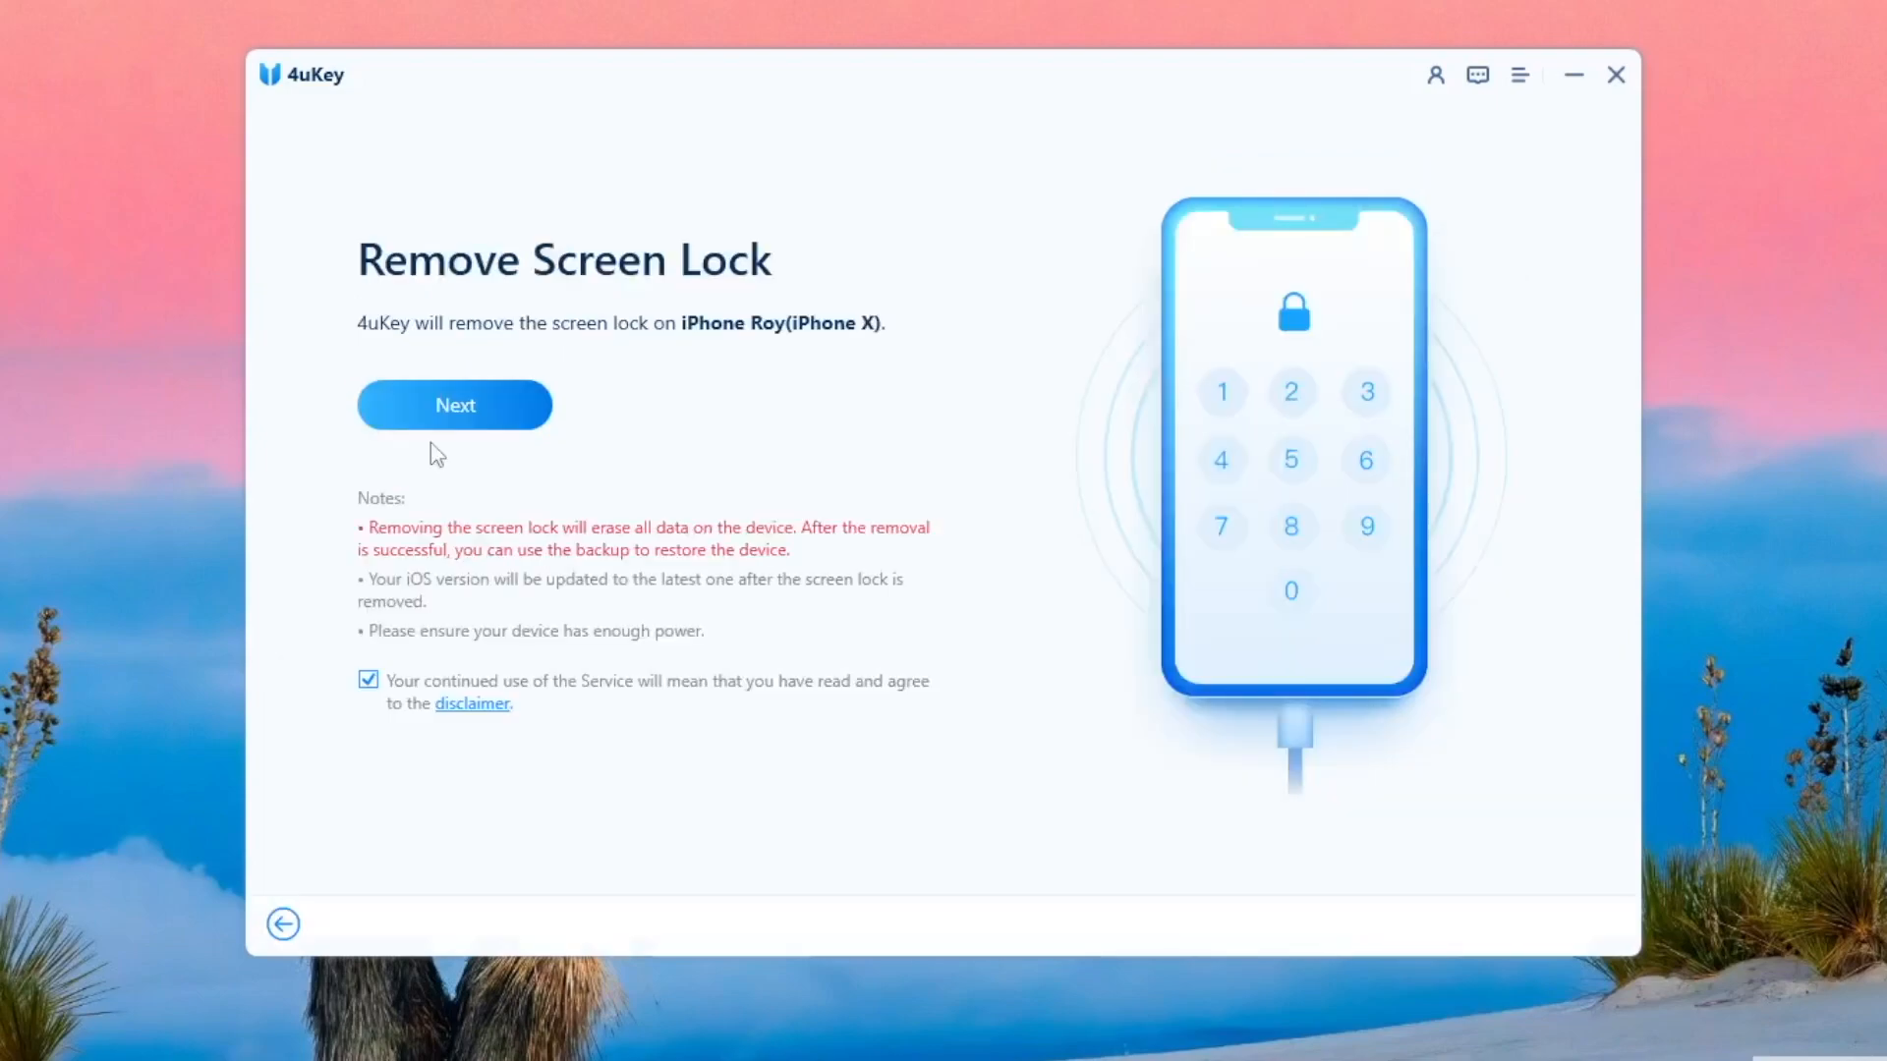
click(454, 405)
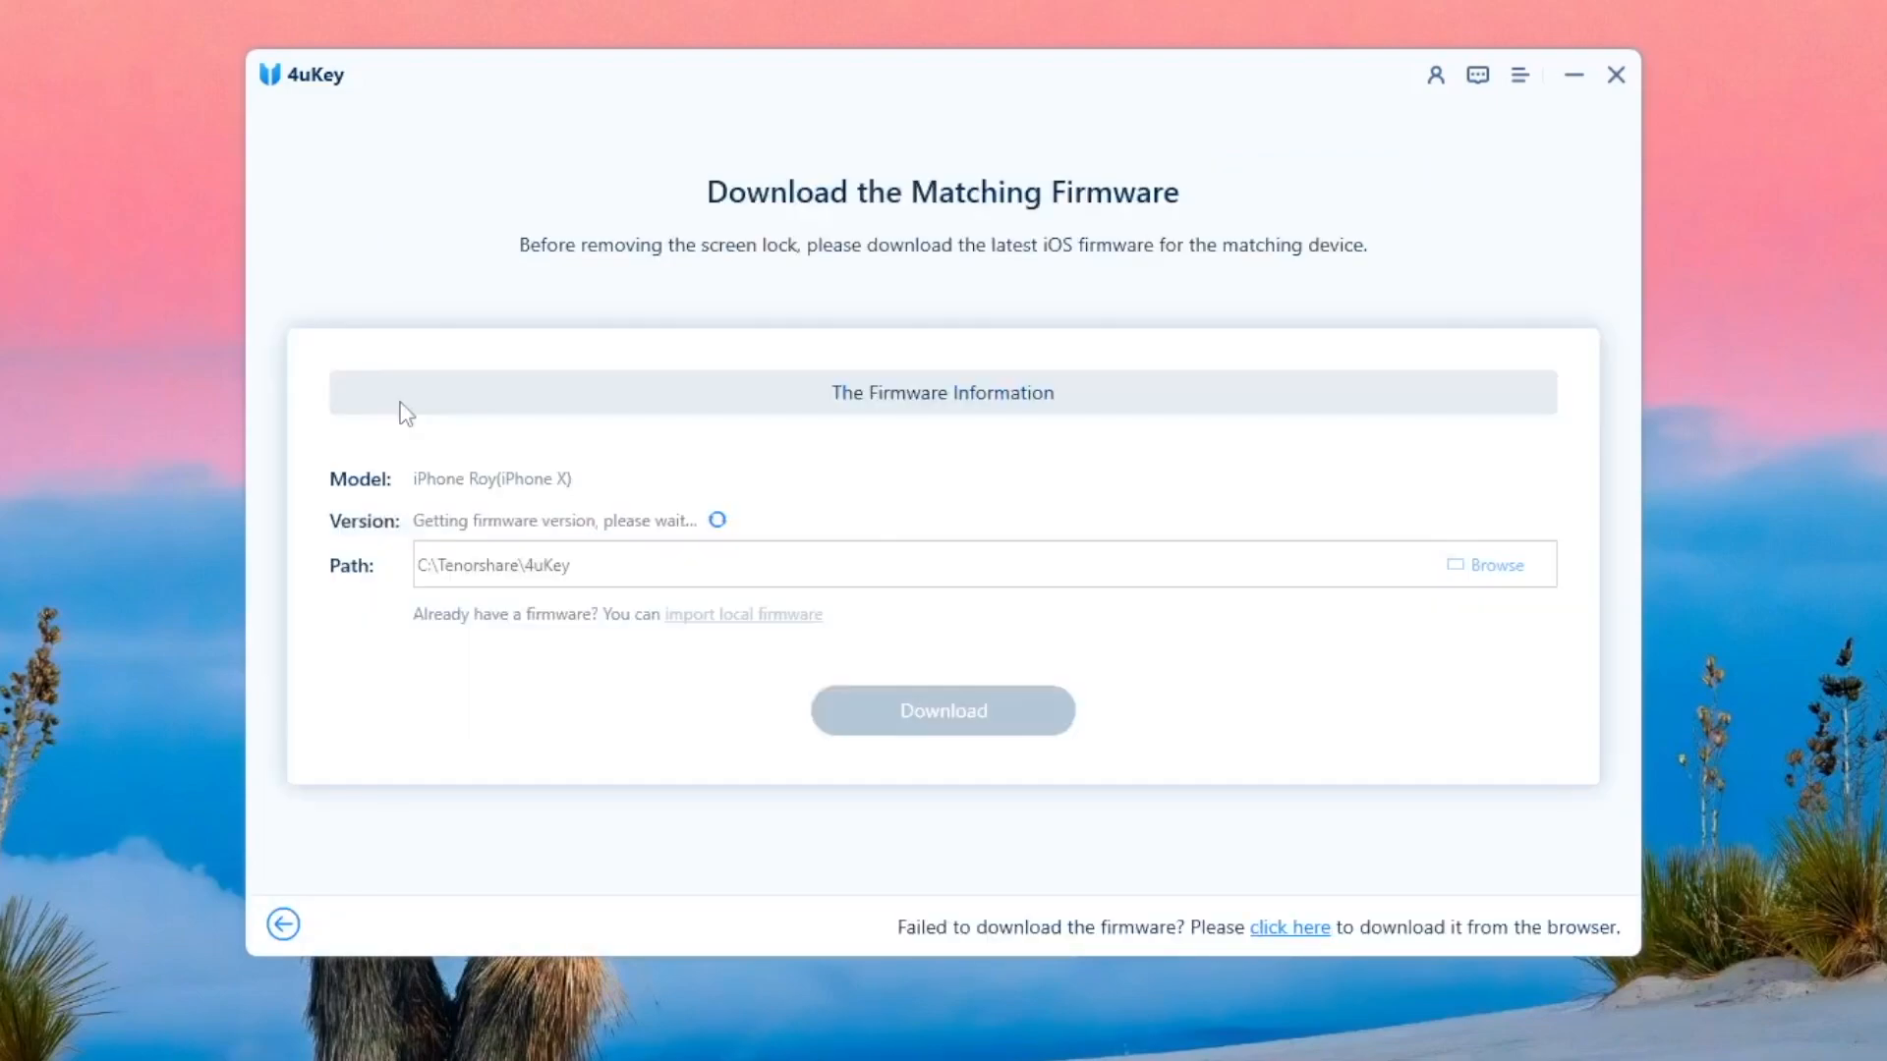
mouse_move(522, 545)
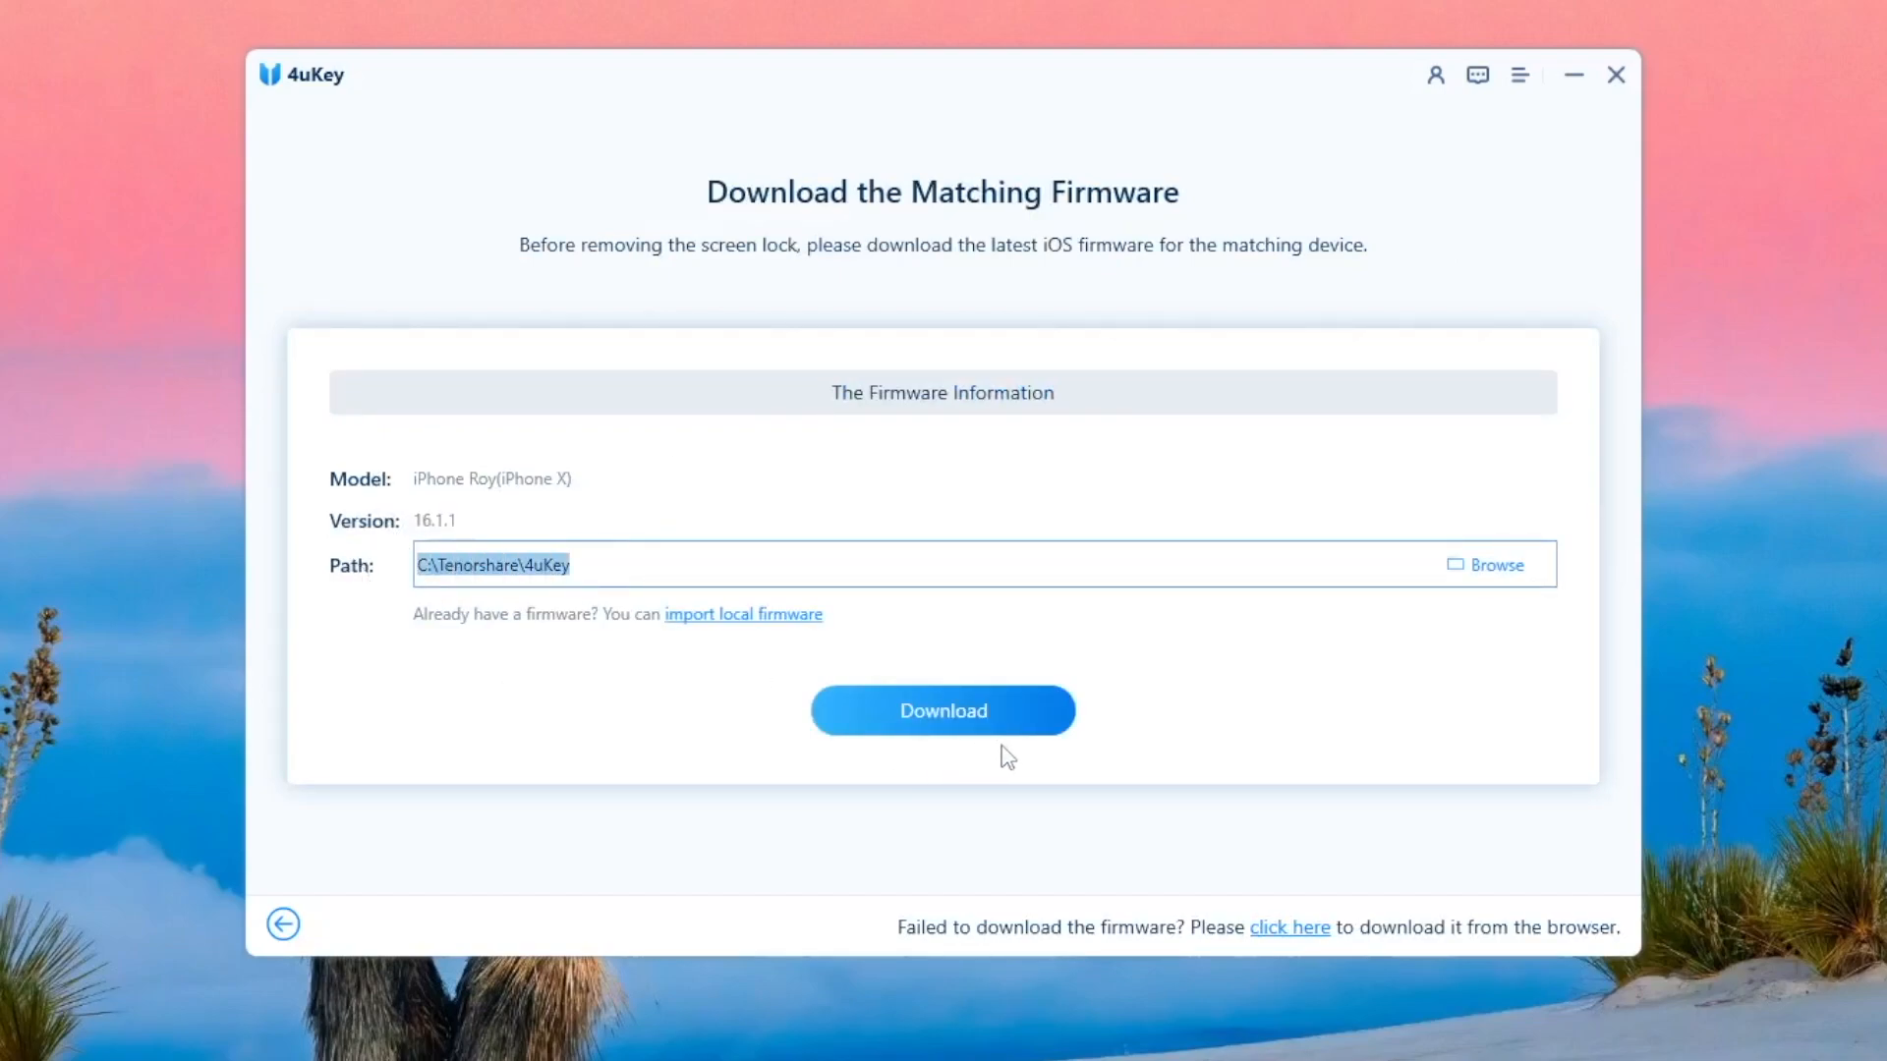
click(942, 709)
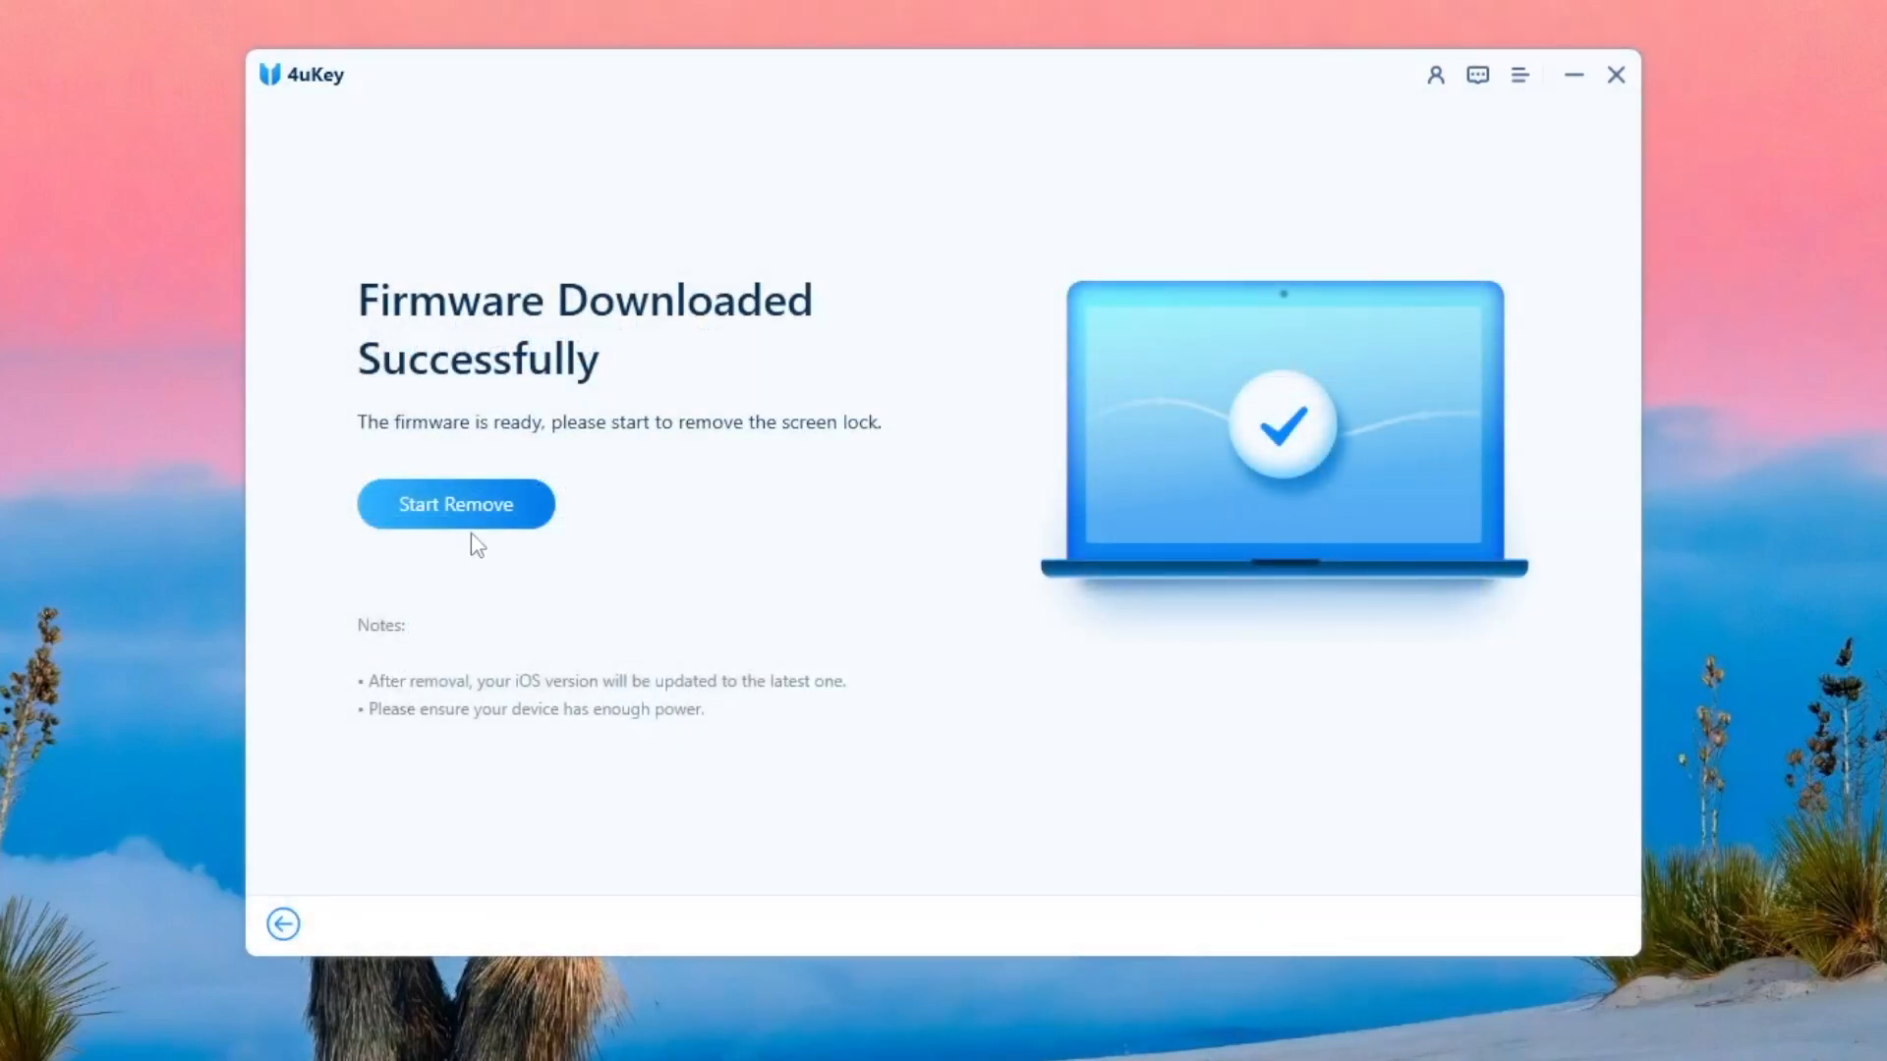
click(454, 503)
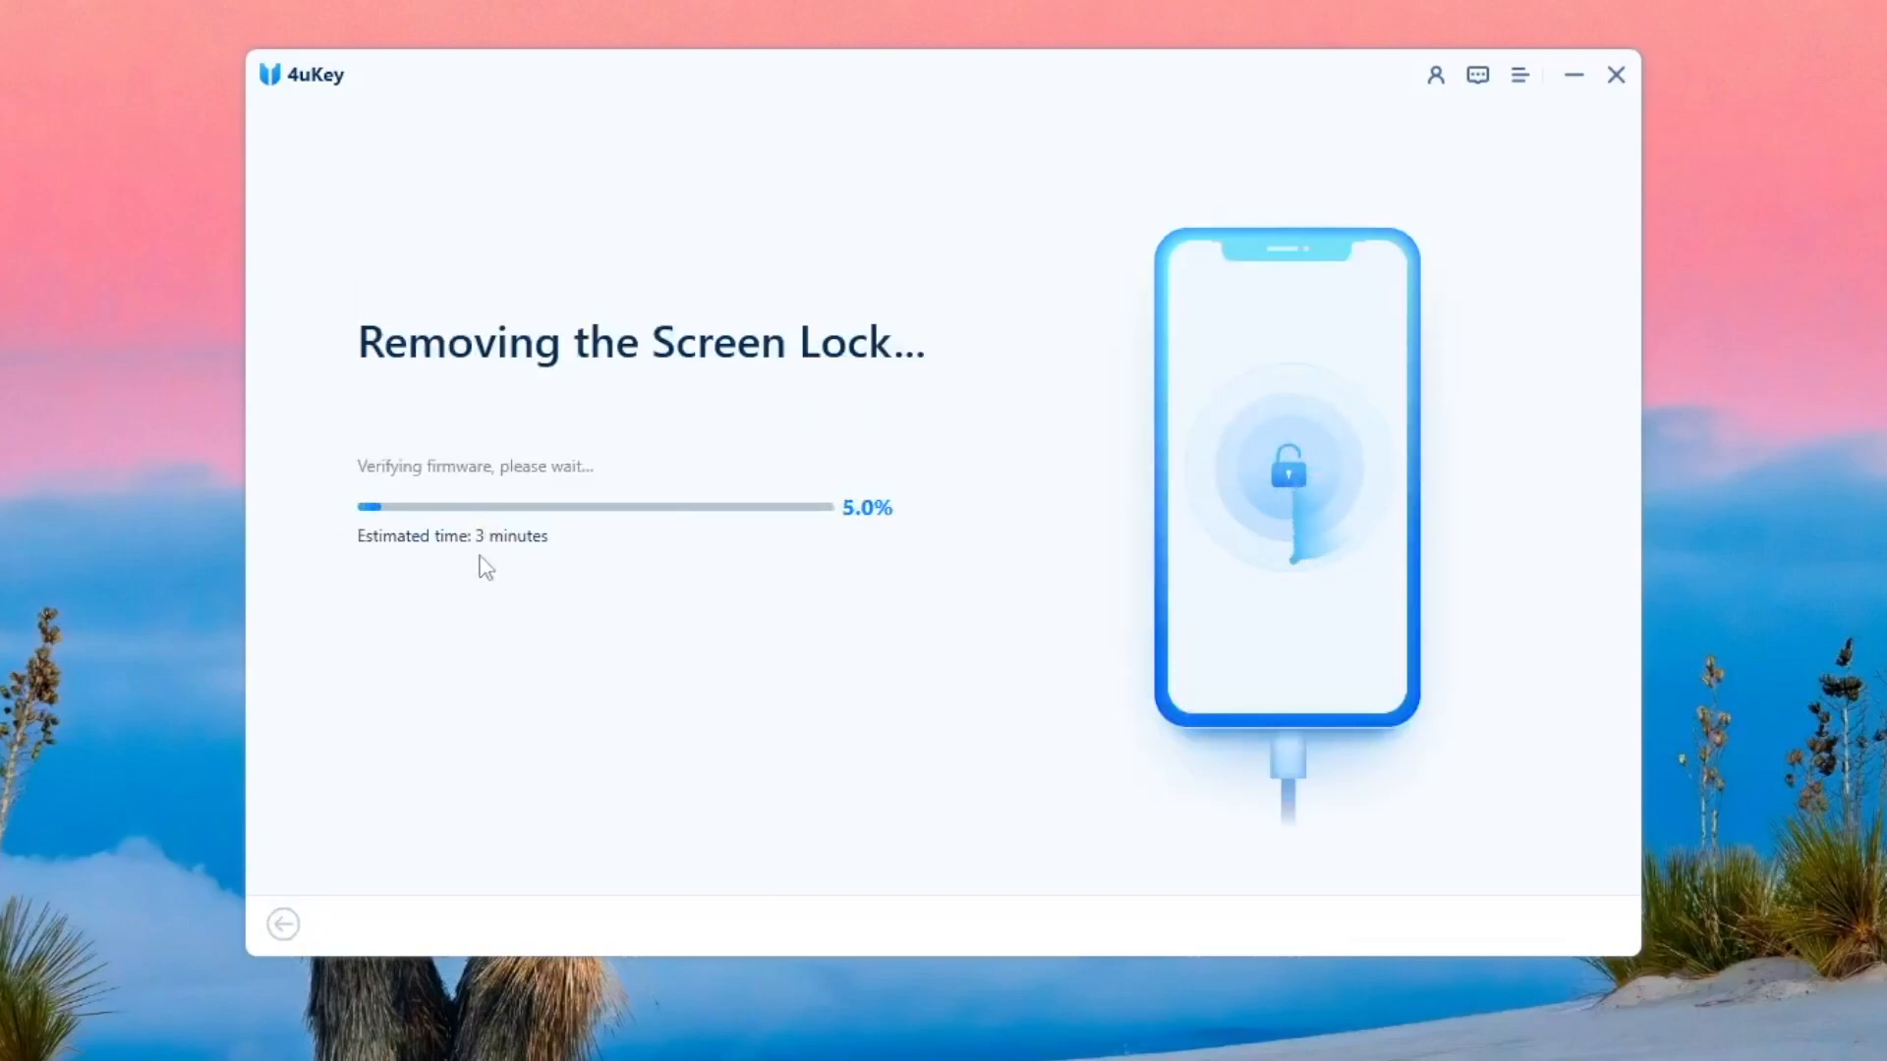